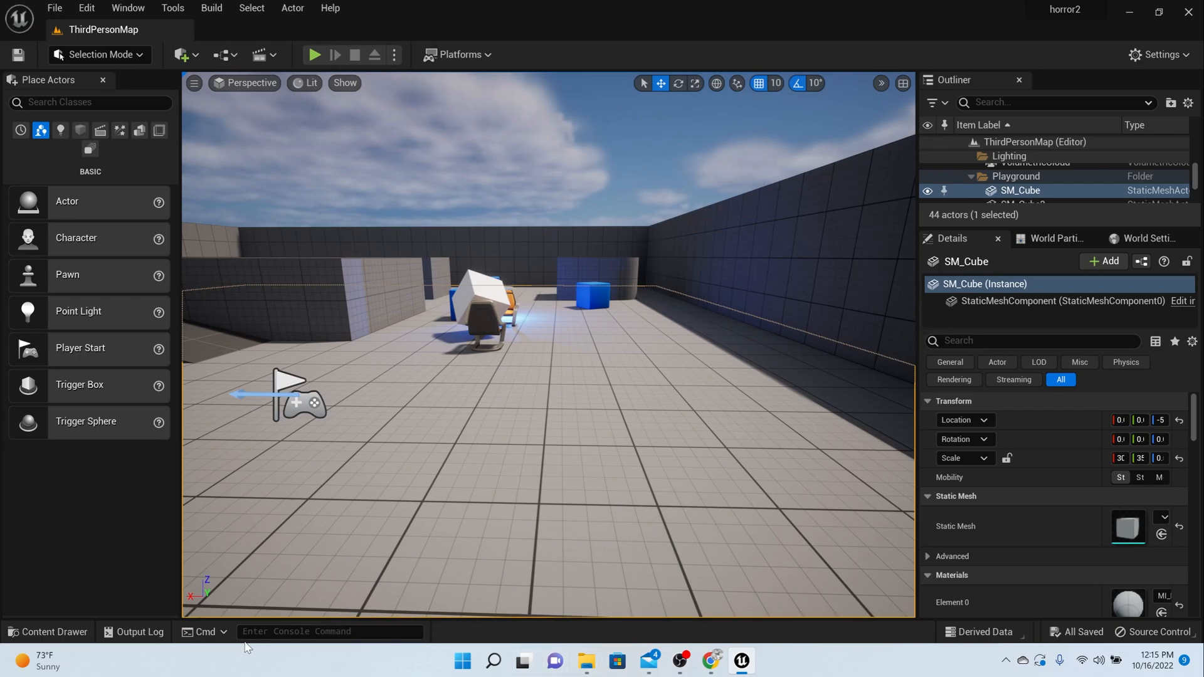
Step: Open the Content Drawer and browse to ThirdPerson > Blueprints > Huds > Pause
left_click(47, 632)
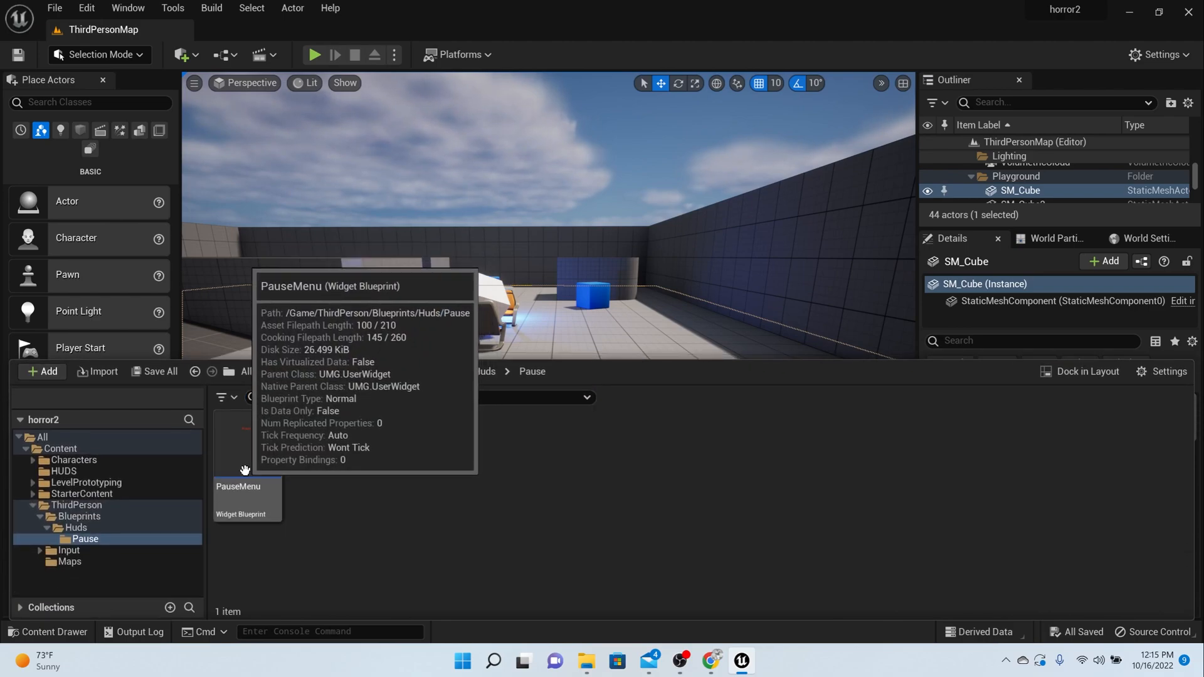
mouse_move(343, 375)
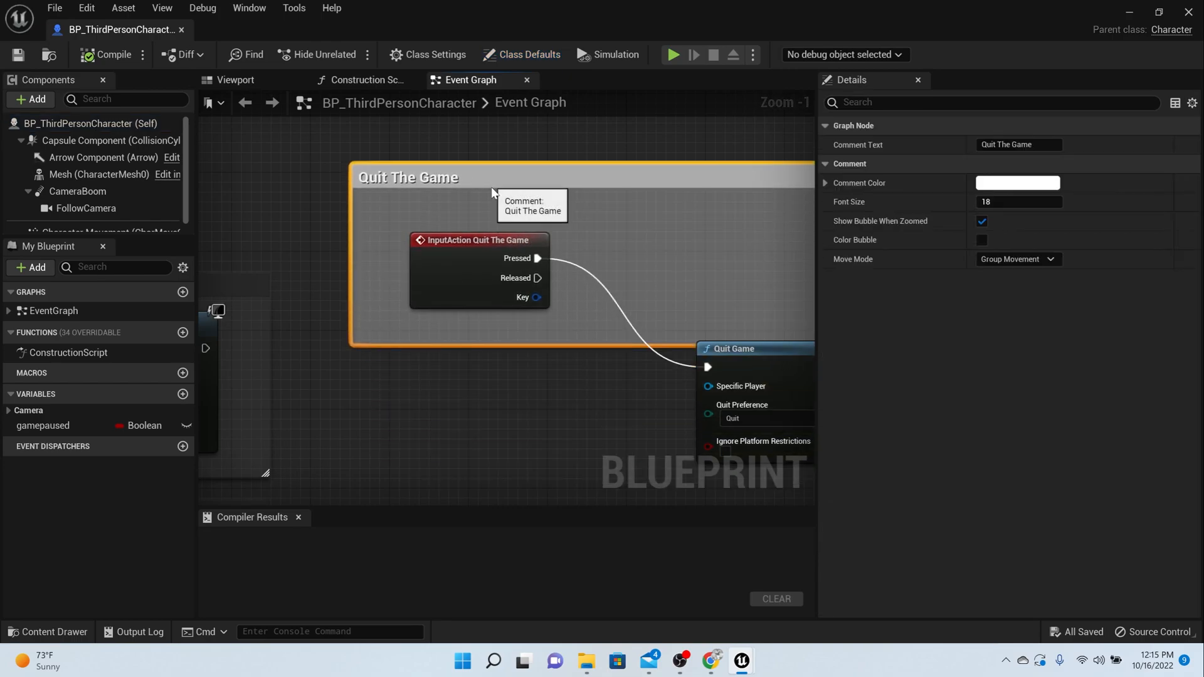
Step: Enable Execute when Paused on InputAction Quit The Game and compile BP_ThirdPersonCharacter
scroll("down", 3)
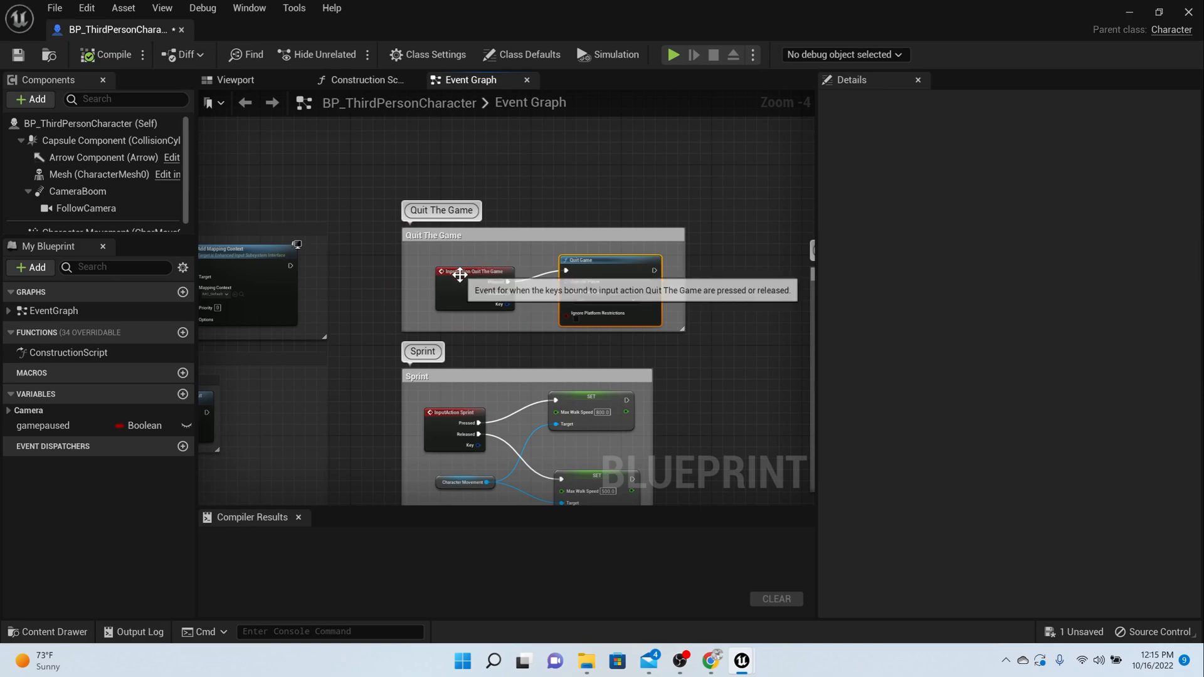
left_click(474, 271)
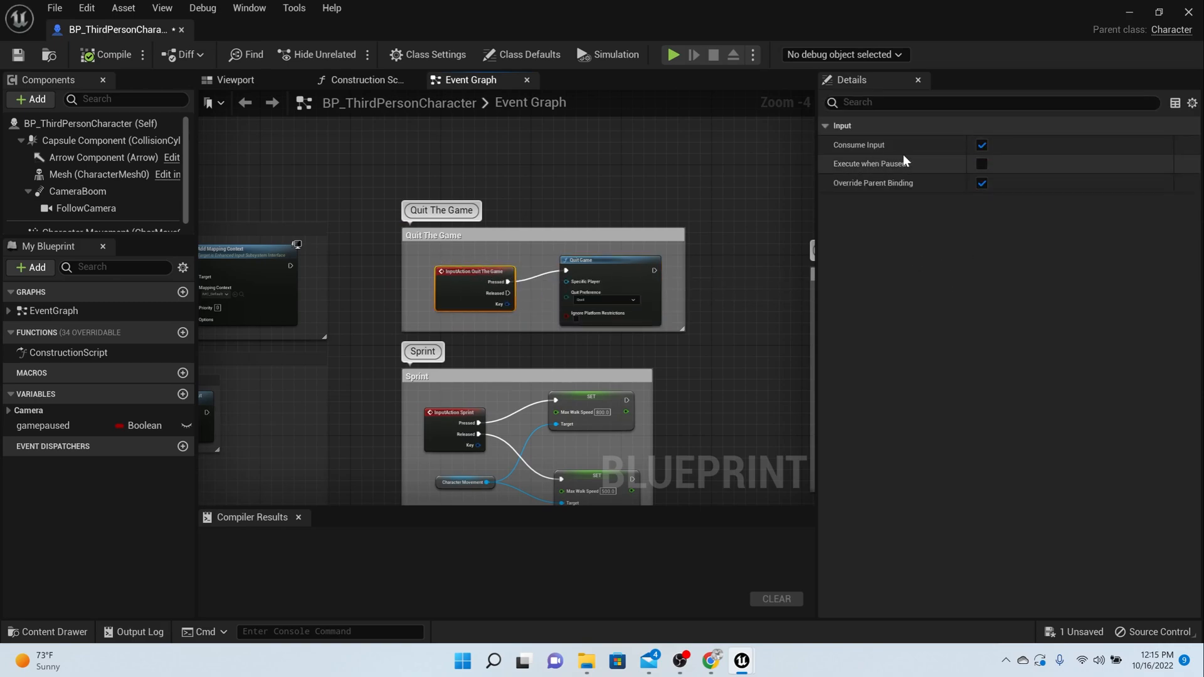
left_click(981, 164)
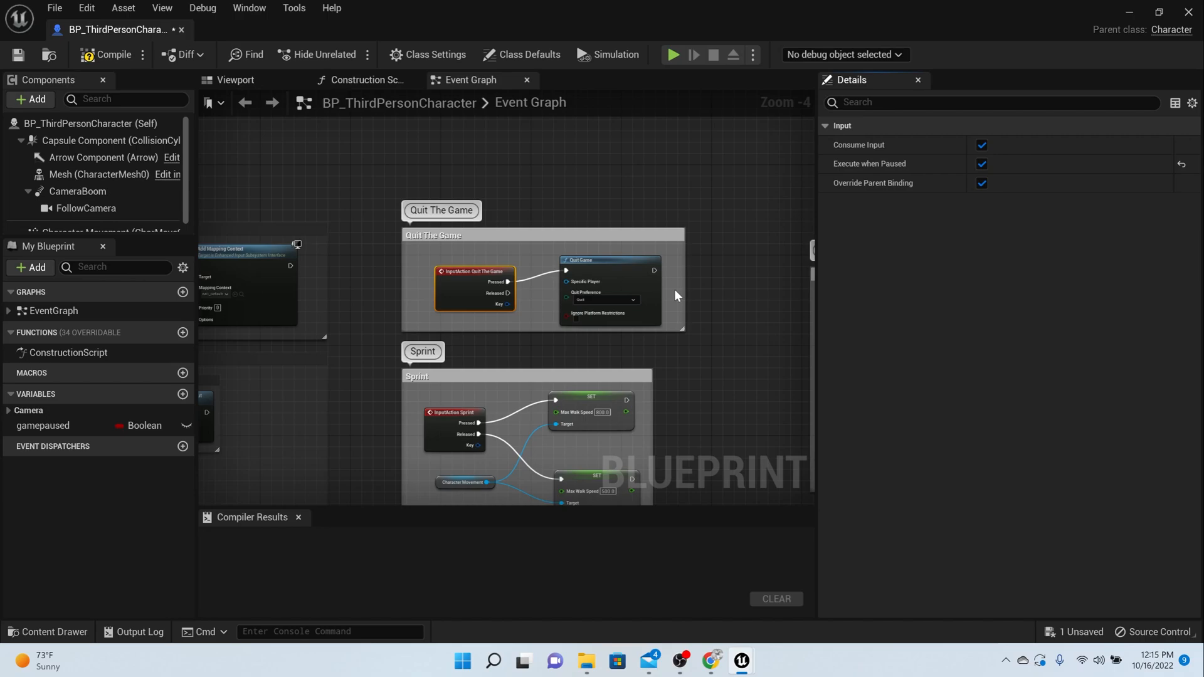
mouse_move(68, 58)
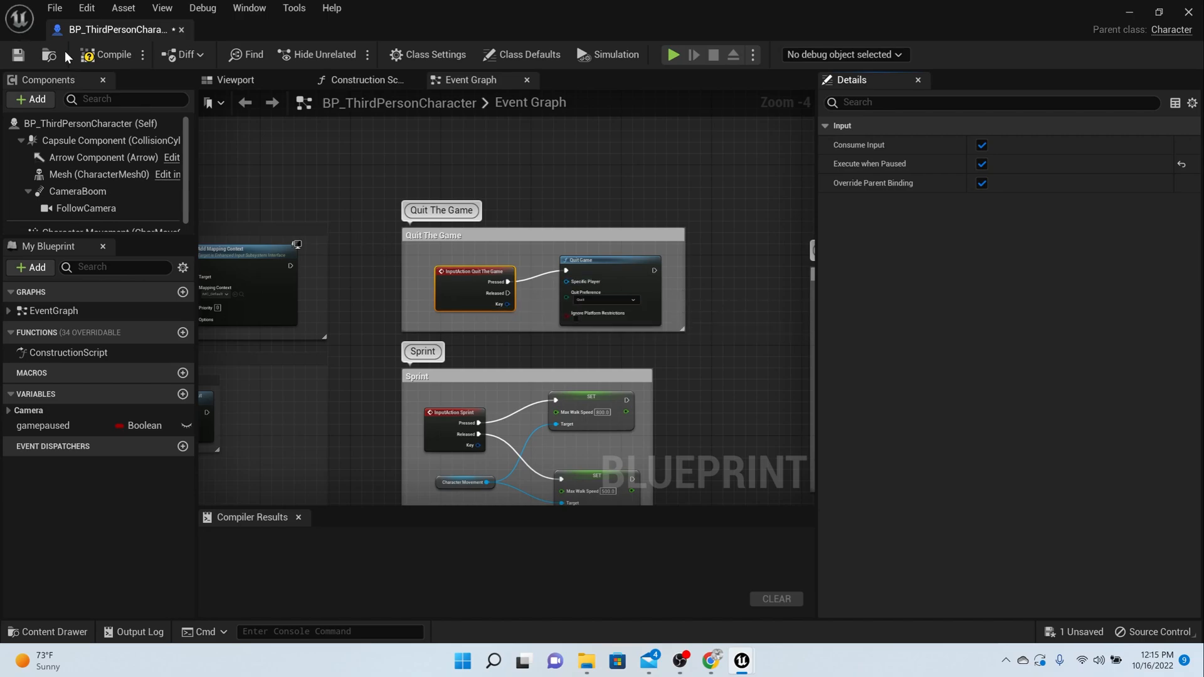
left_click(112, 55)
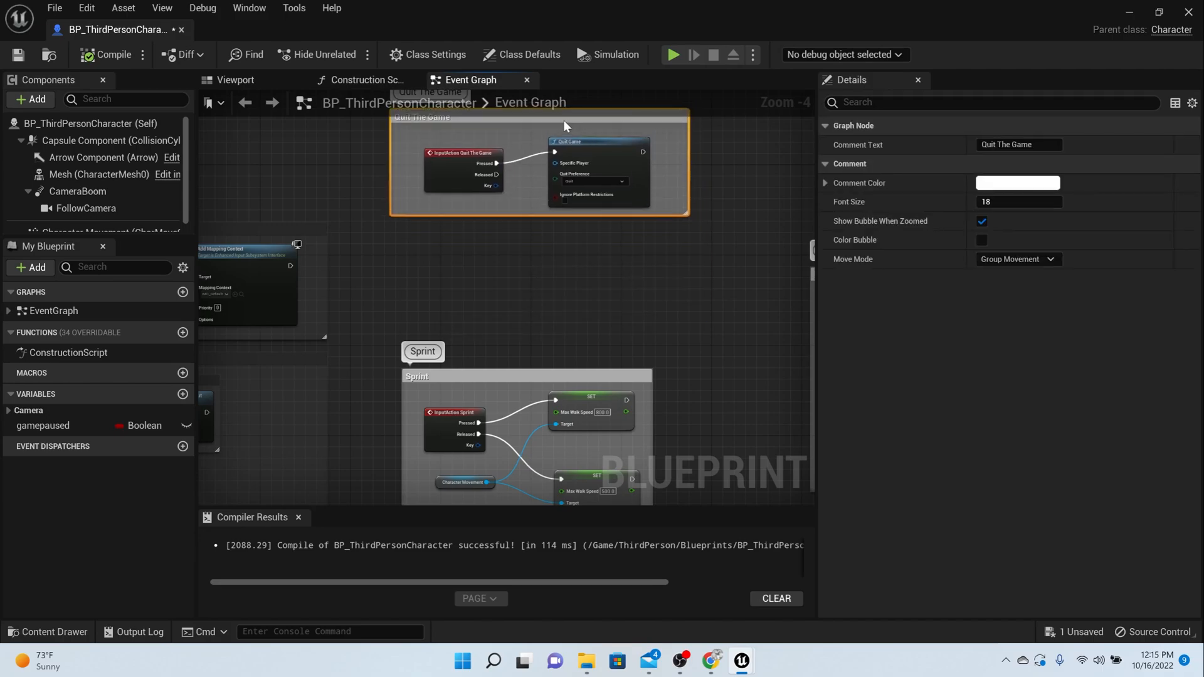
scroll("down", 3)
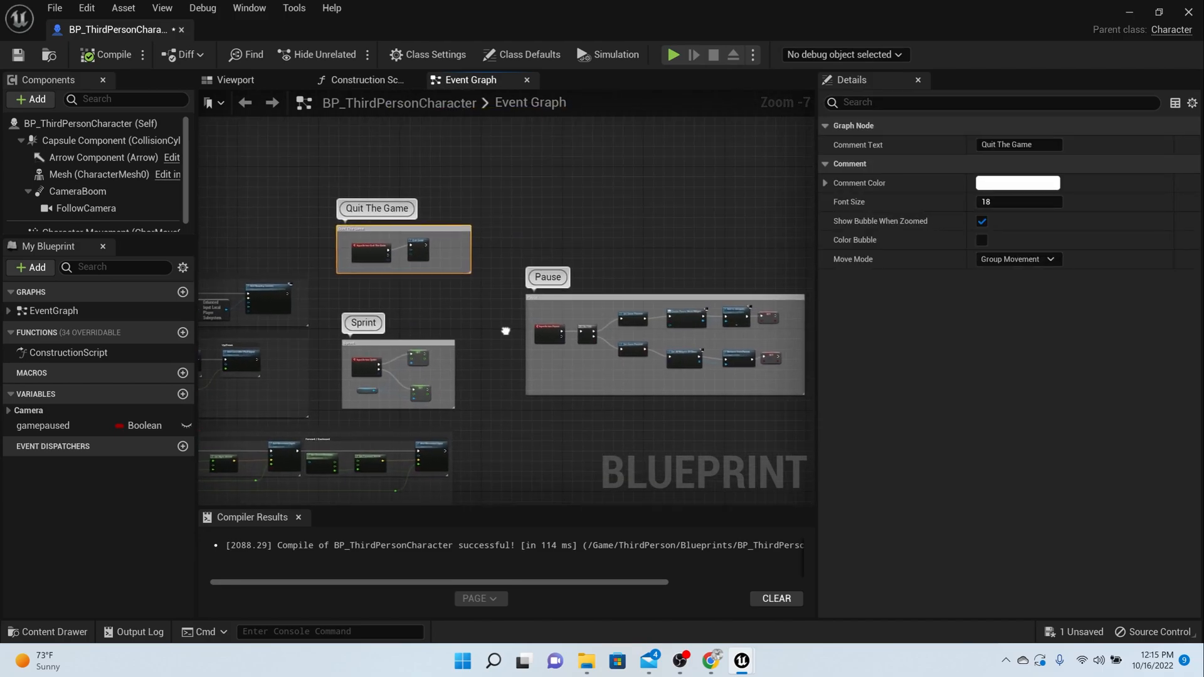
mouse_move(24, 60)
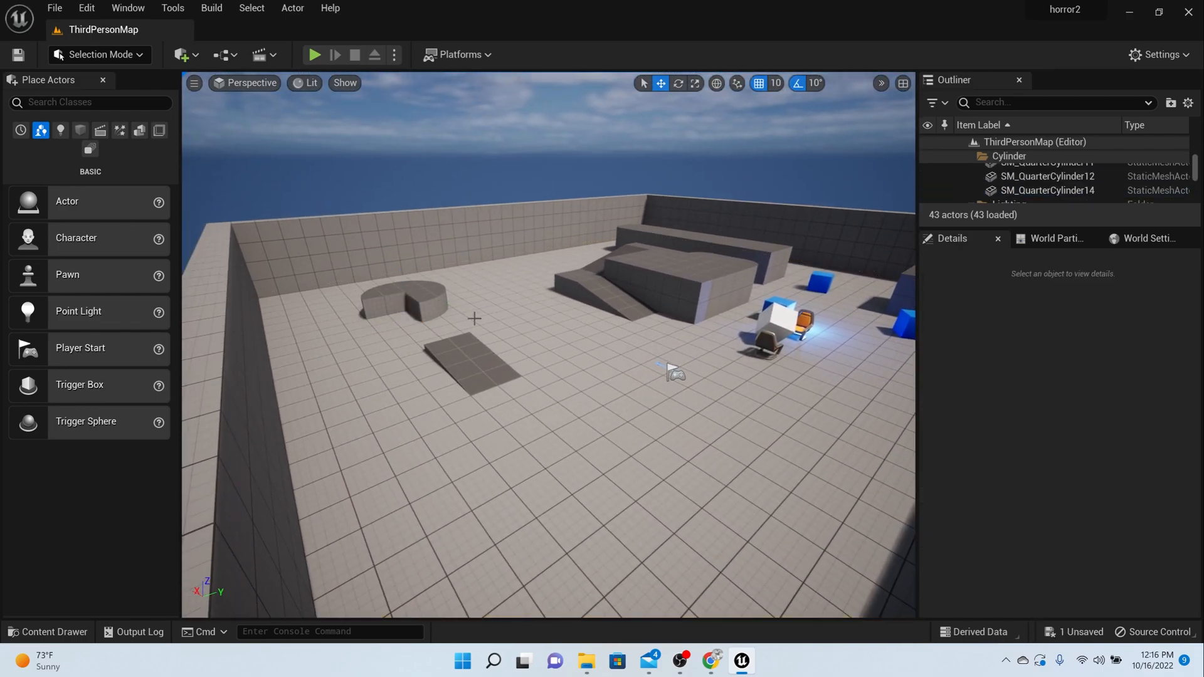
Step: Select and delete the playground ramps, blocks, cylinders and leftover wall piece
left_click(412, 306)
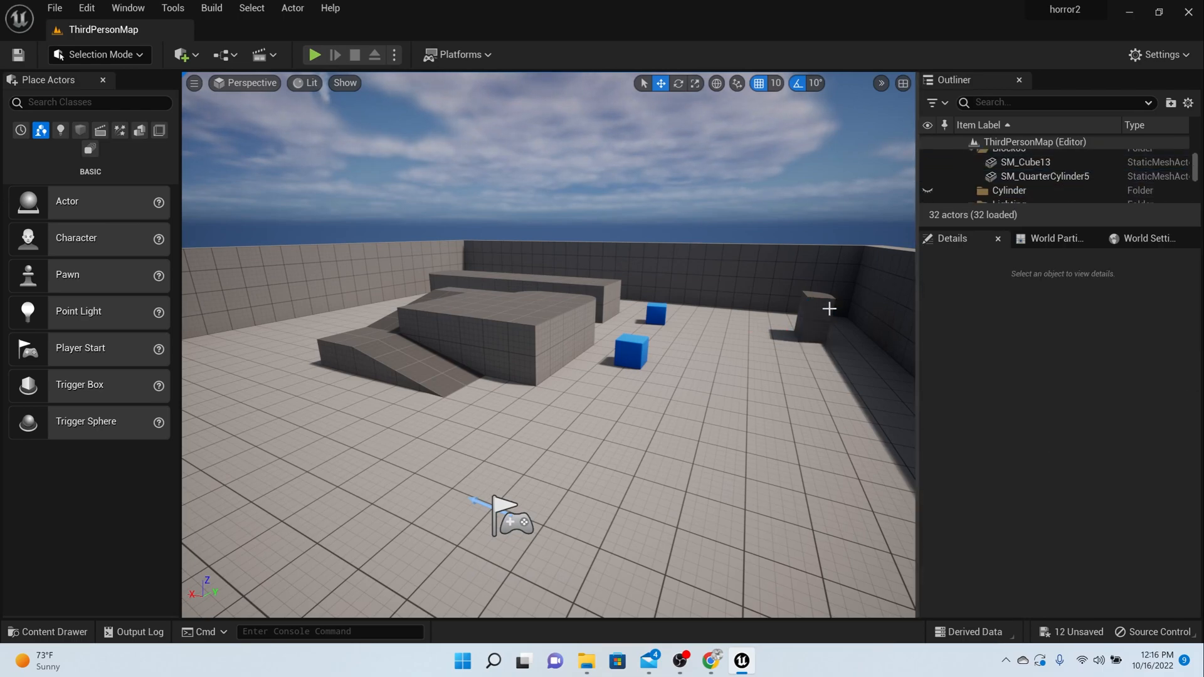
left_click(818, 307)
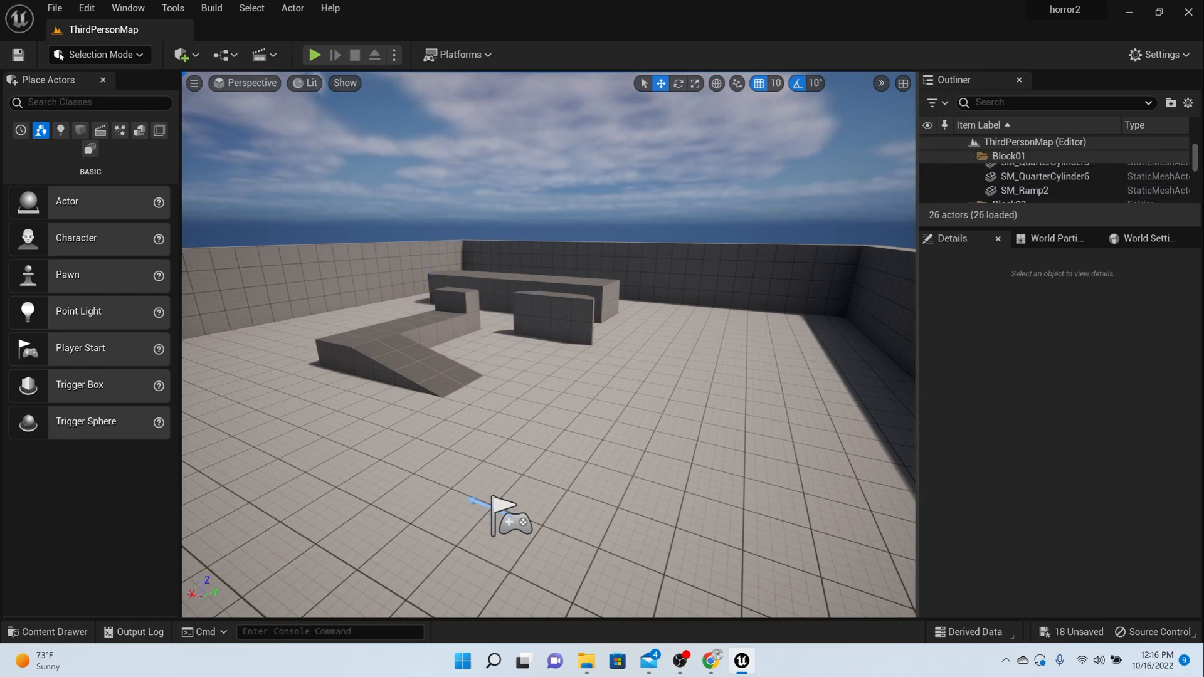
left_click(409, 350)
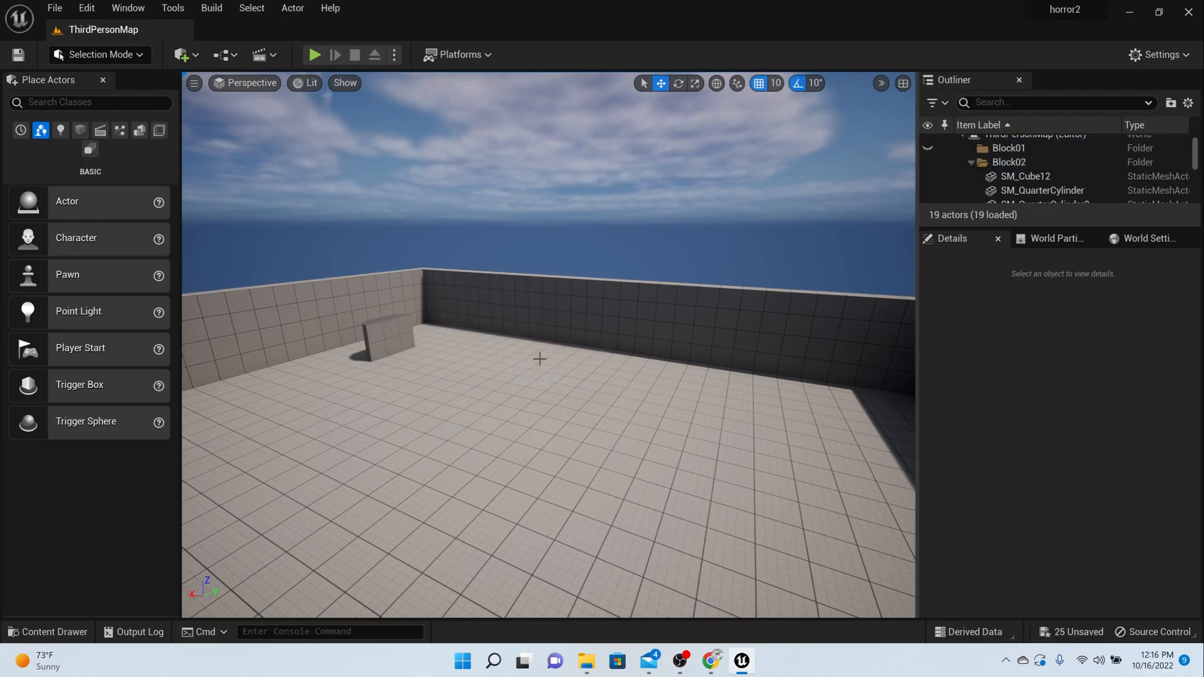
left_click(1041, 190)
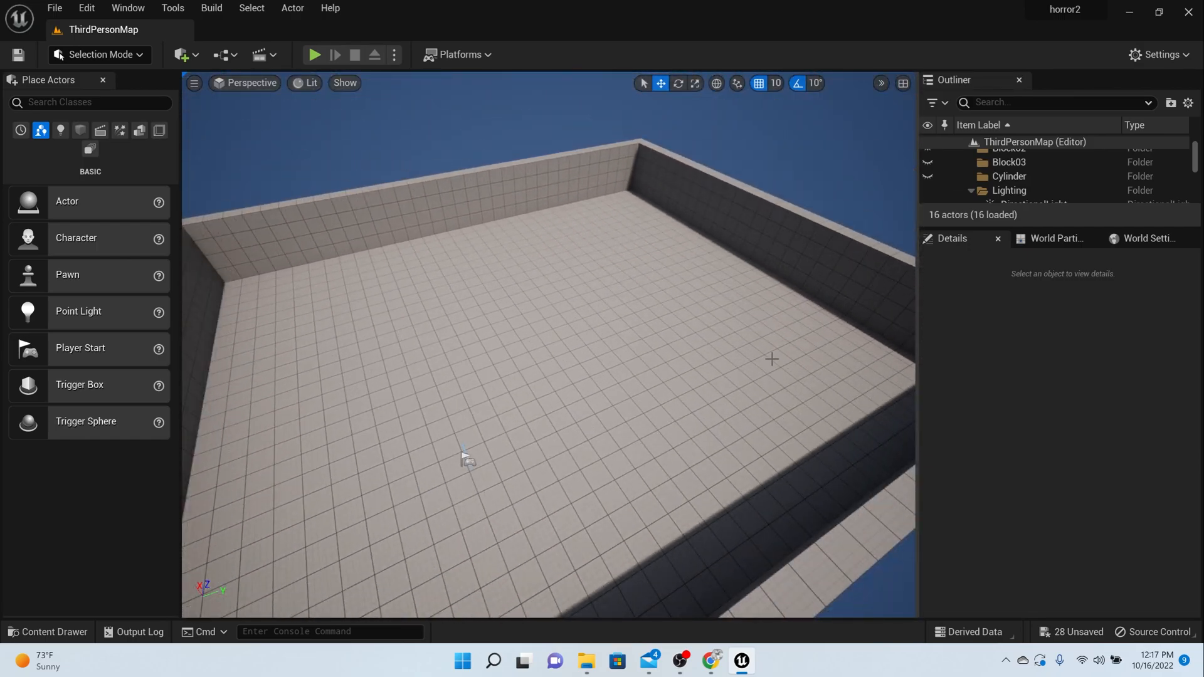
mouse_move(506, 328)
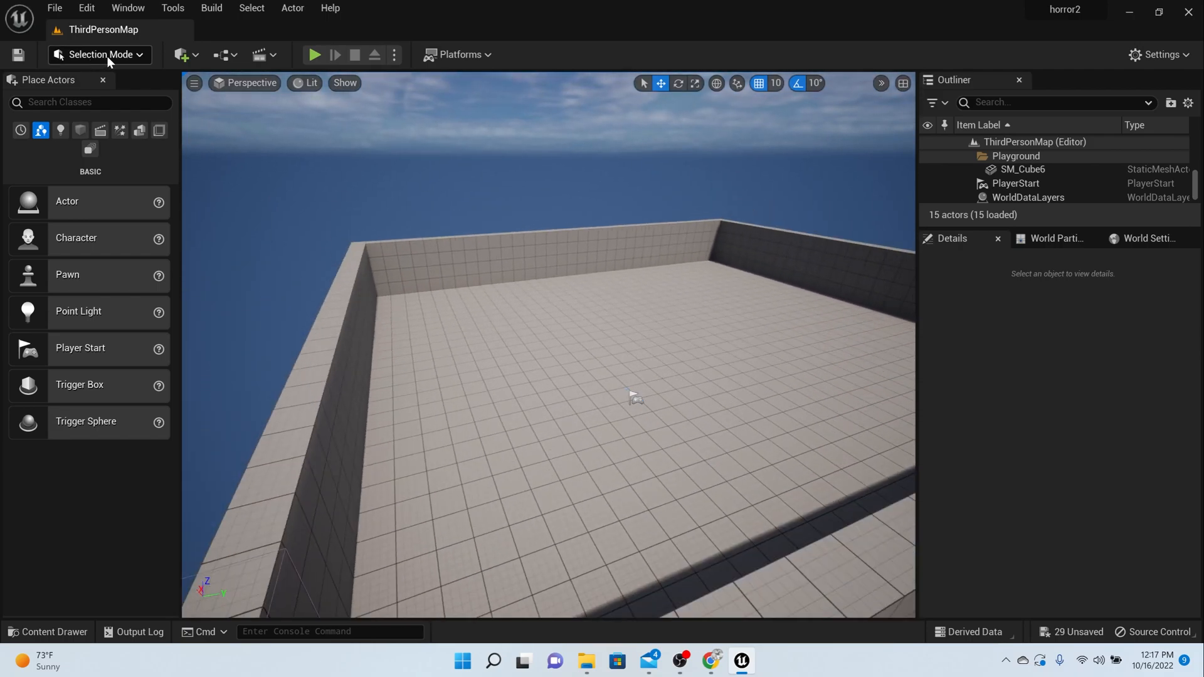
Step: Switch the editor to Modeling mode and start the Cube Grid tool
left_click(100, 55)
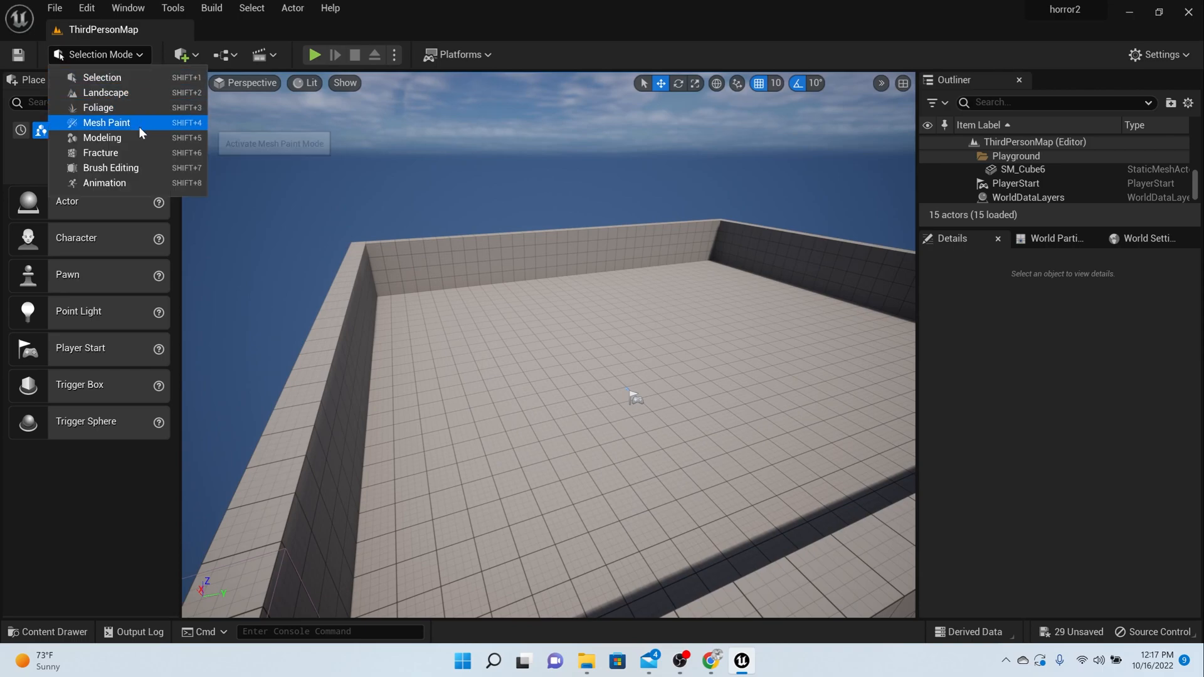
left_click(101, 138)
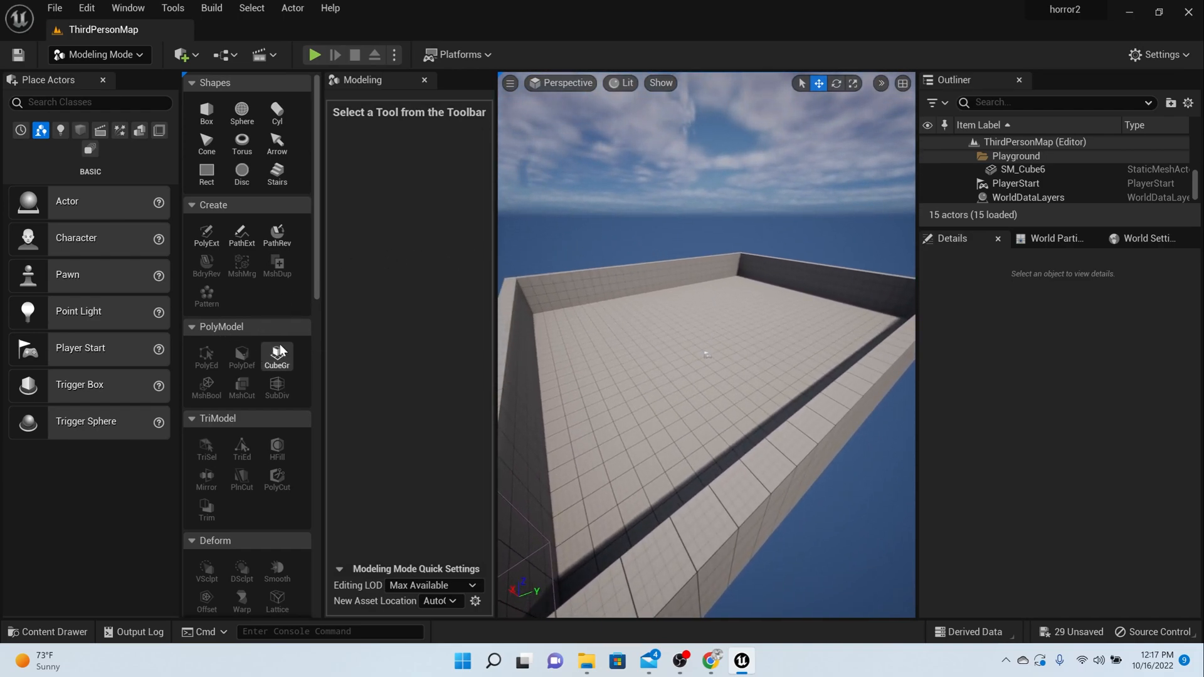
left_click(277, 357)
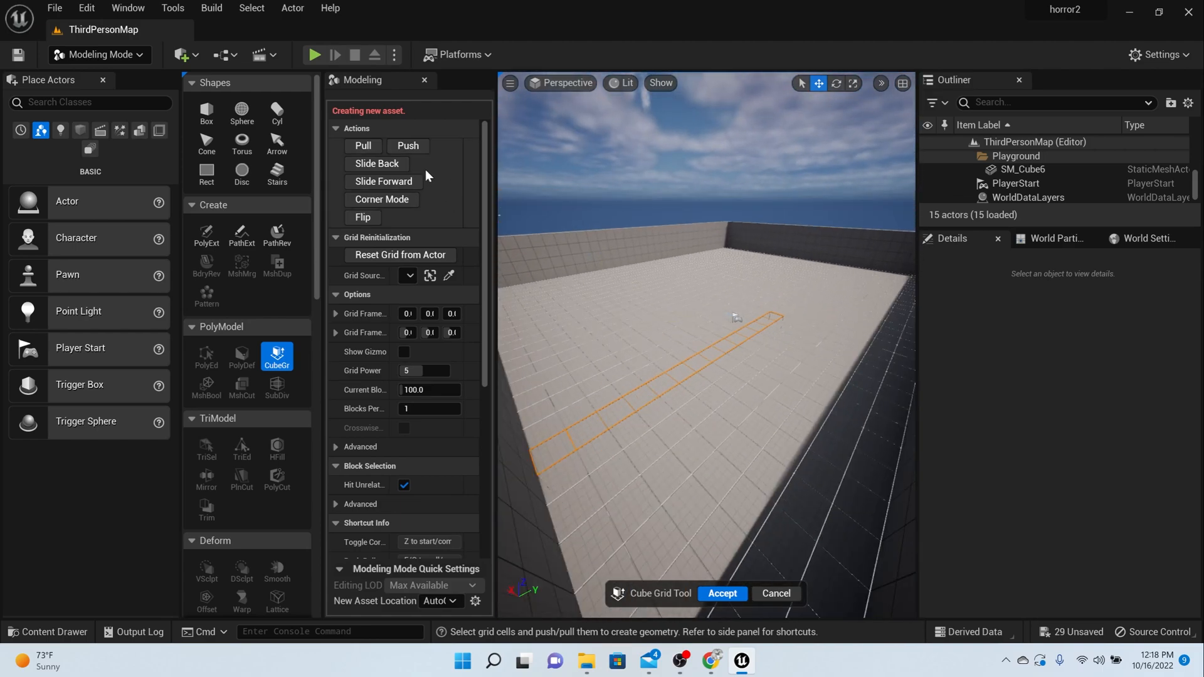
mouse_move(364, 147)
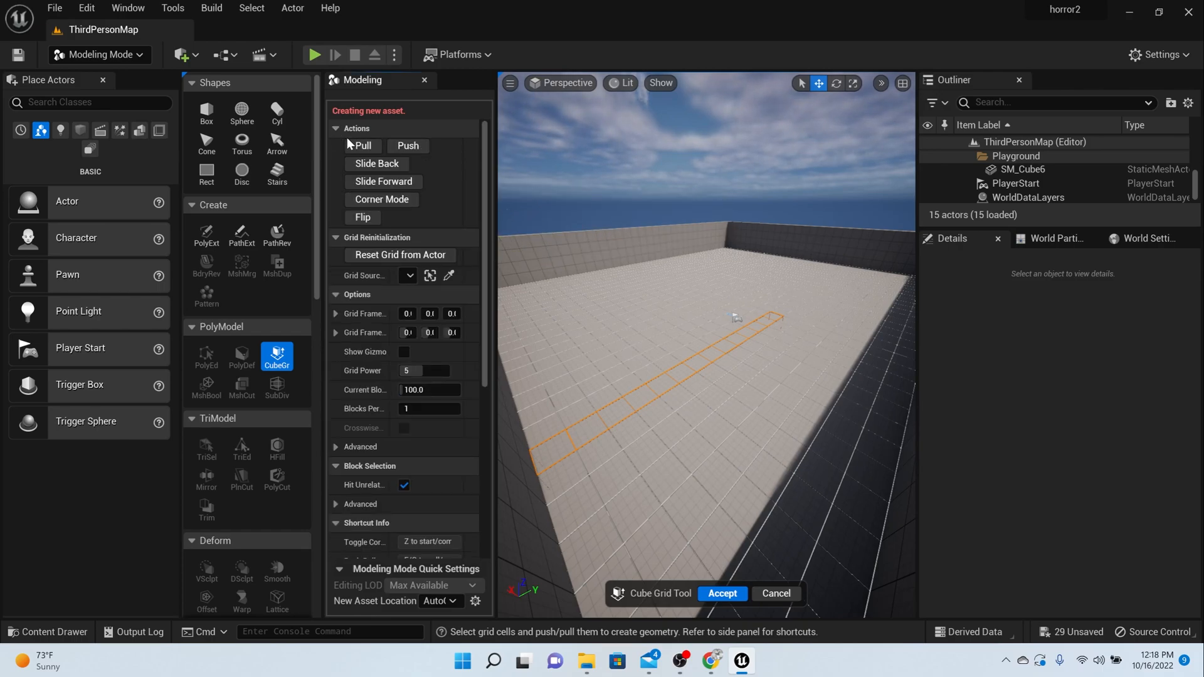
Step: Mark strips of floor cells and pull them up into tall interior maze walls
left_click(362, 145)
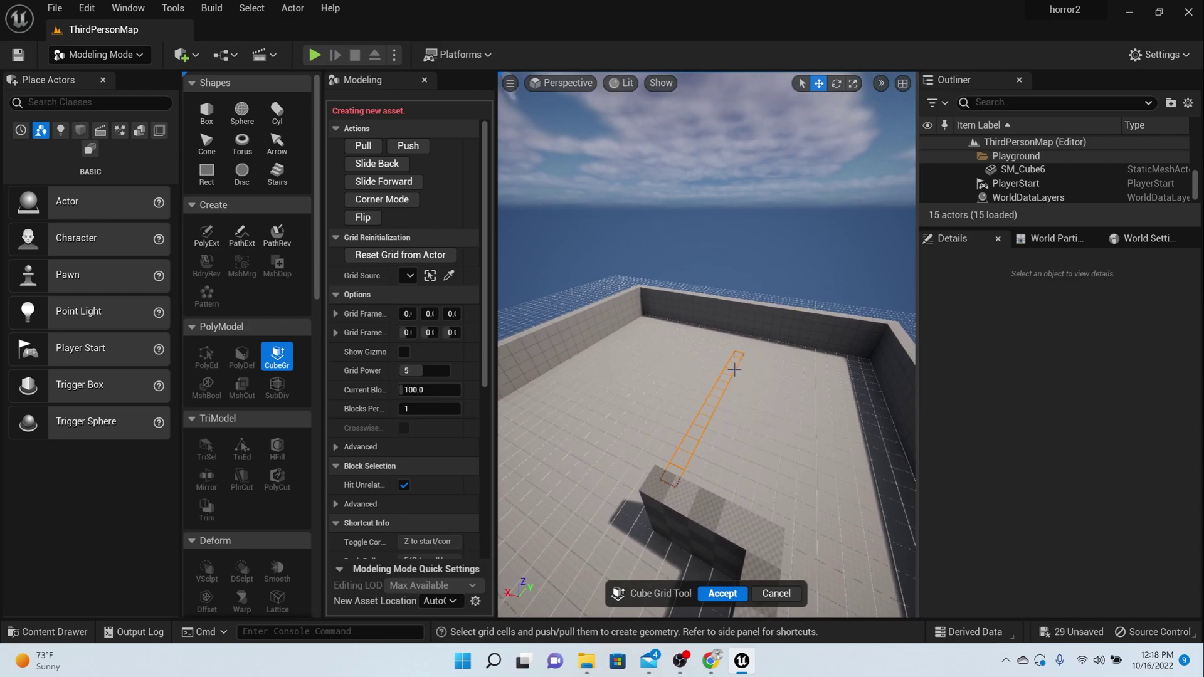
mouse_move(698, 422)
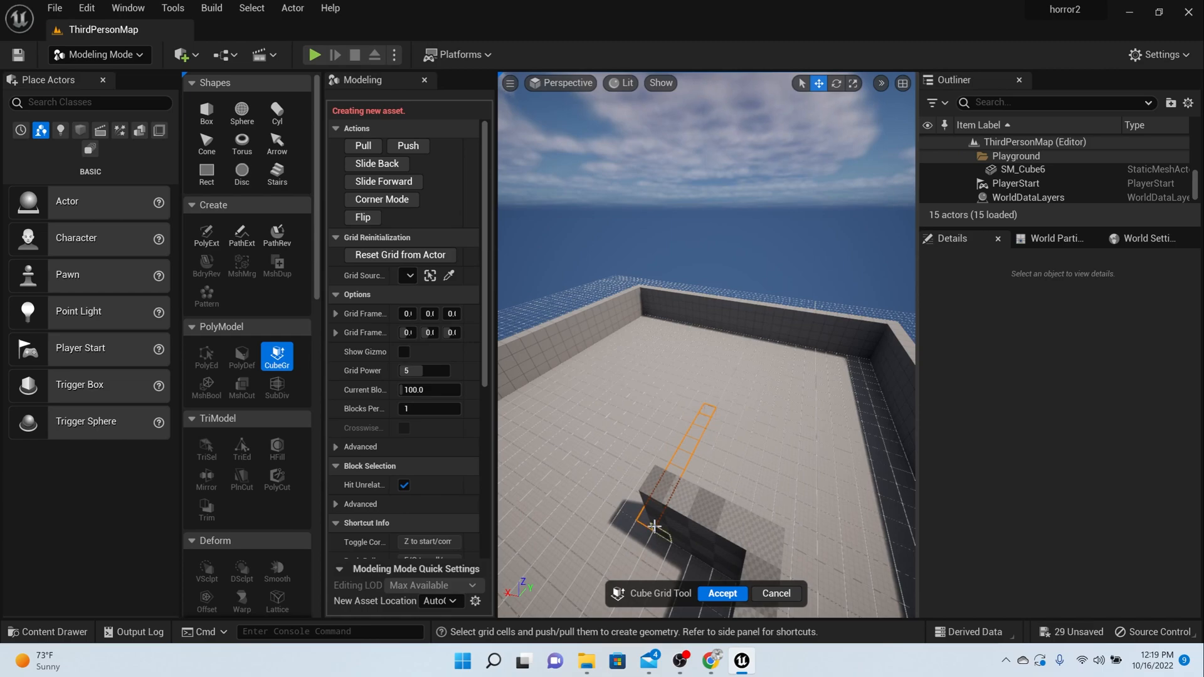
mouse_move(361, 145)
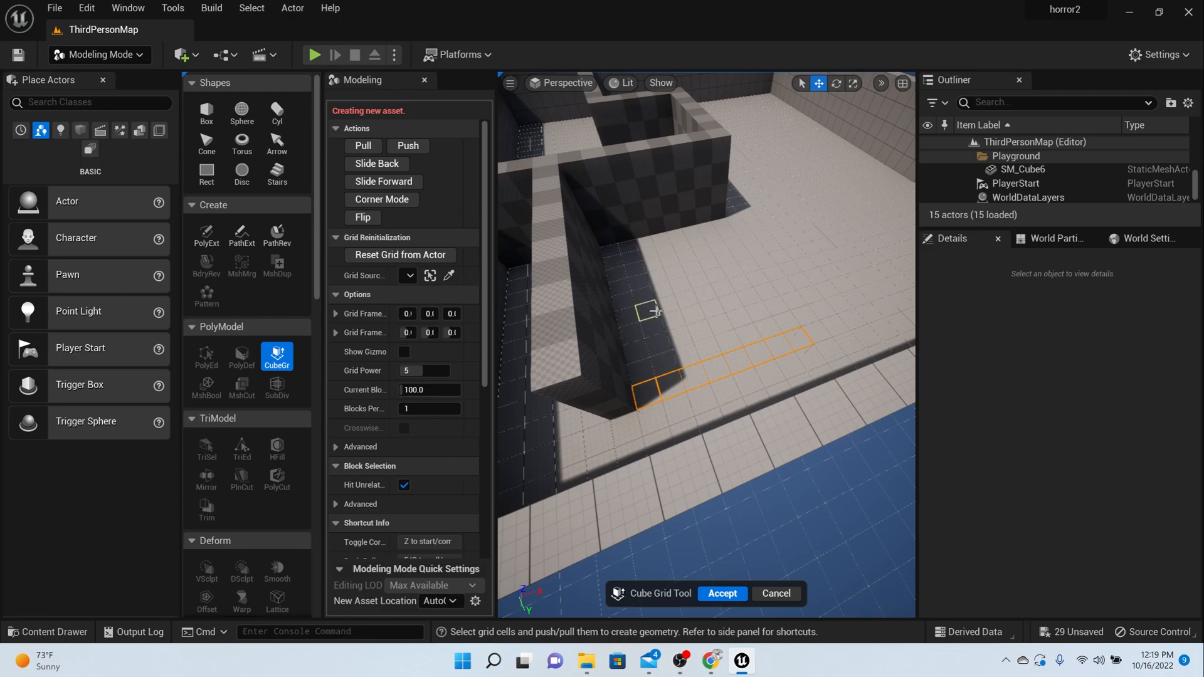
left_click(363, 145)
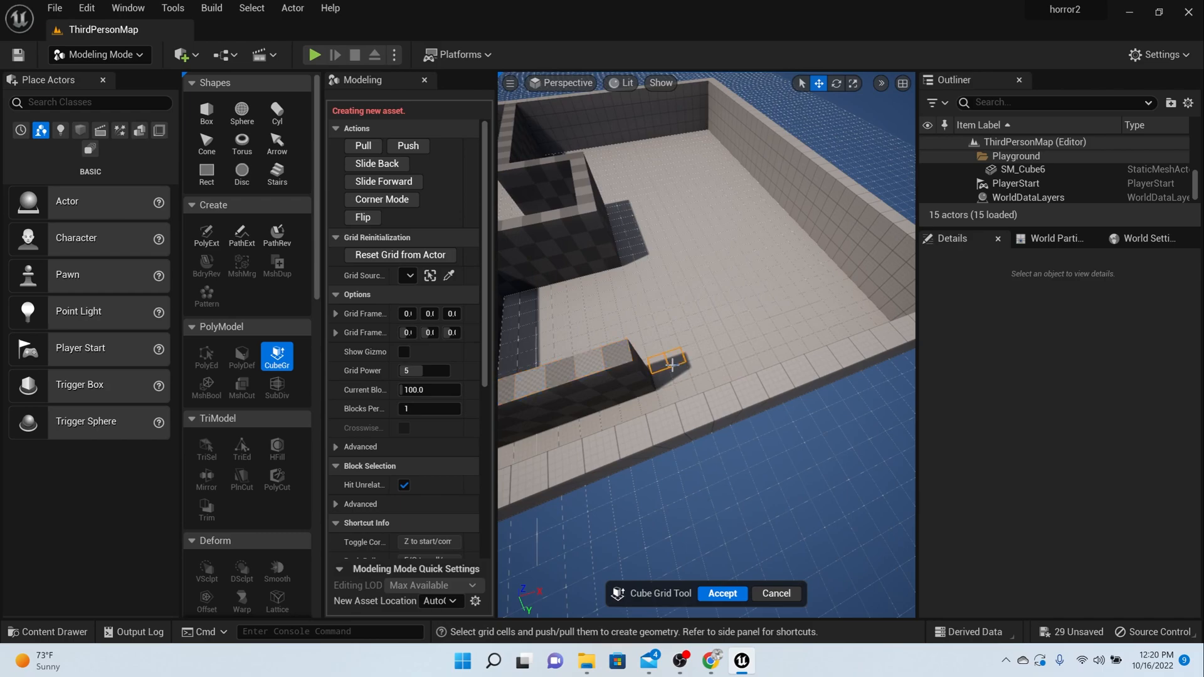
left_click_drag(668, 365, 810, 322)
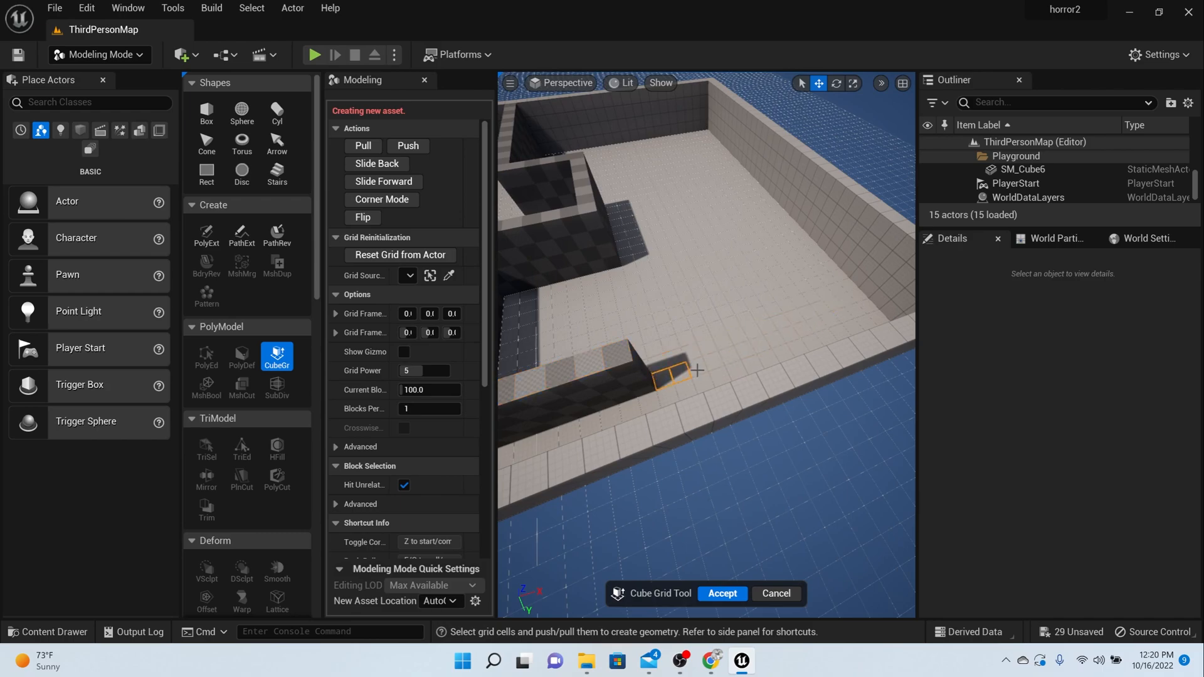
left_click_drag(677, 372, 814, 321)
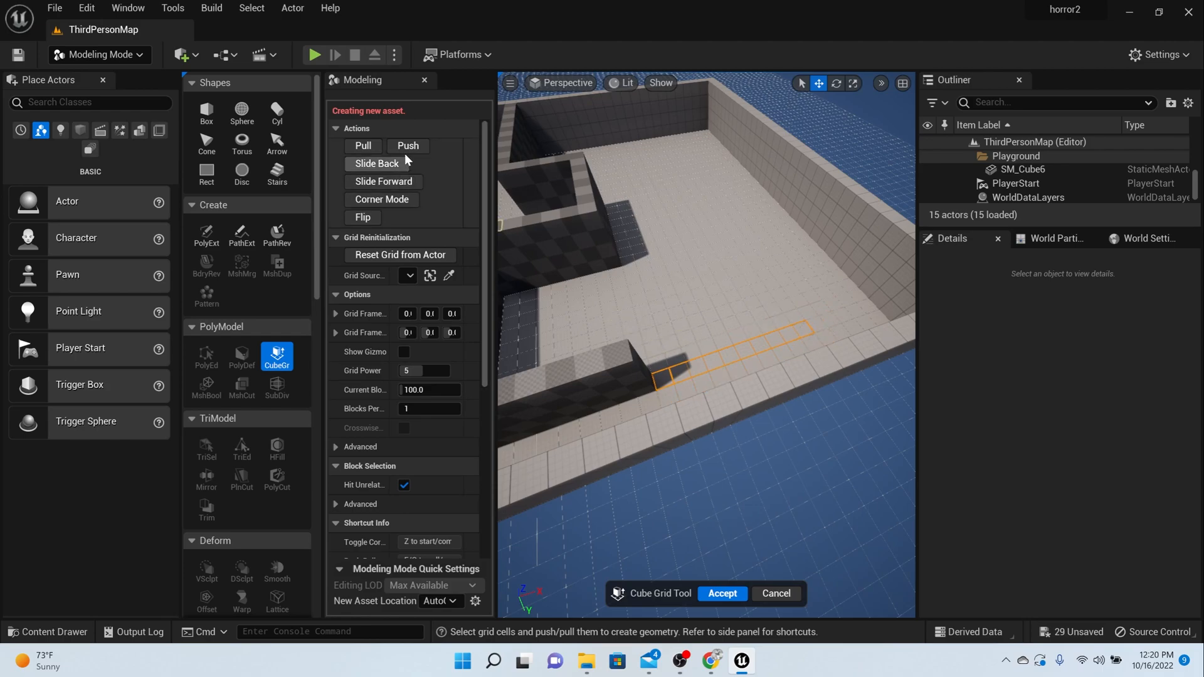
left_click(363, 146)
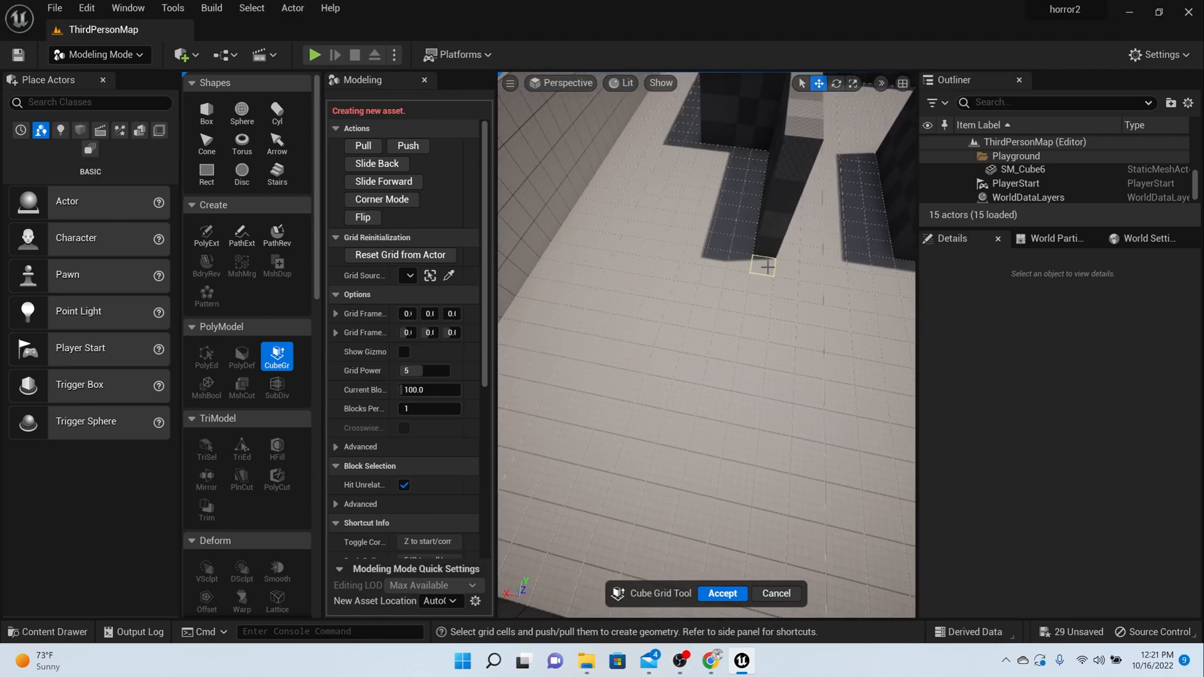
left_click_drag(764, 266, 738, 369)
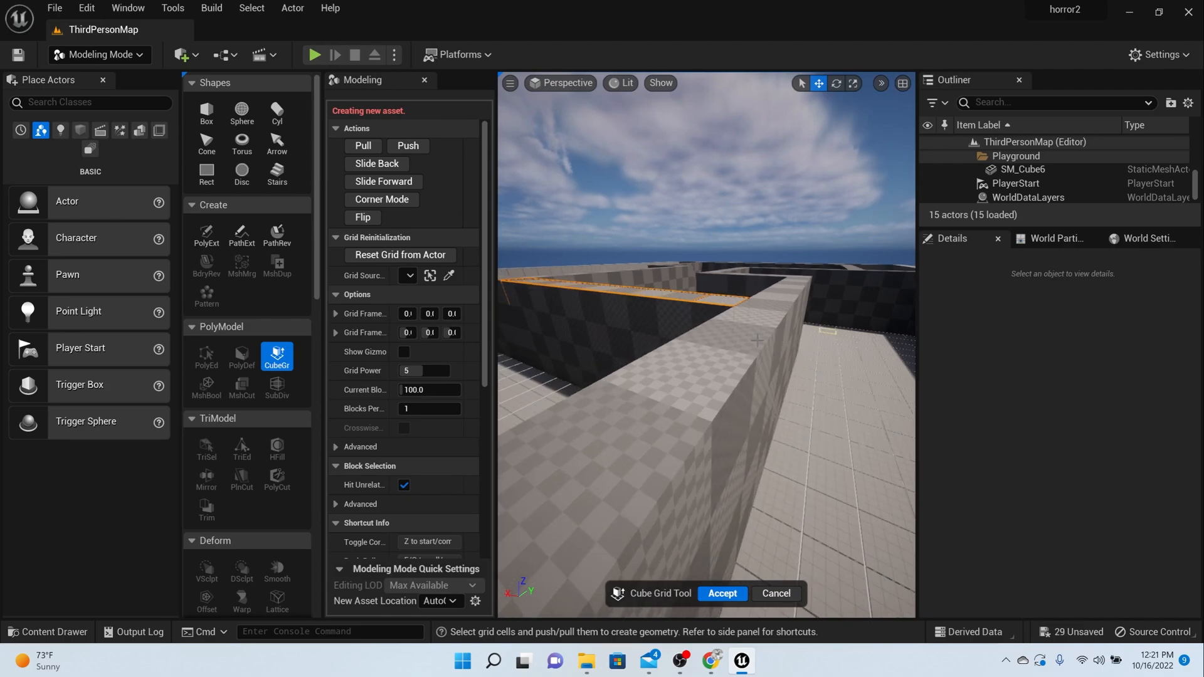
mouse_move(722, 594)
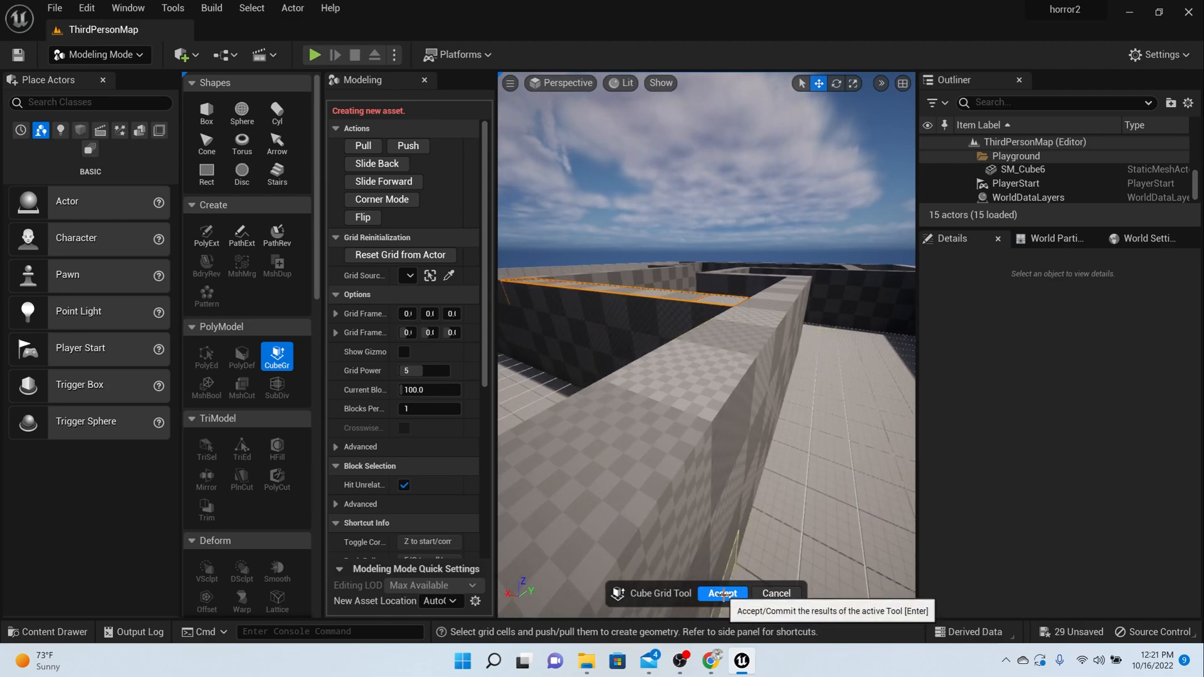
Step: Accept the Cube Grid result to create the CubeGridToolOutput mesh
left_click(722, 594)
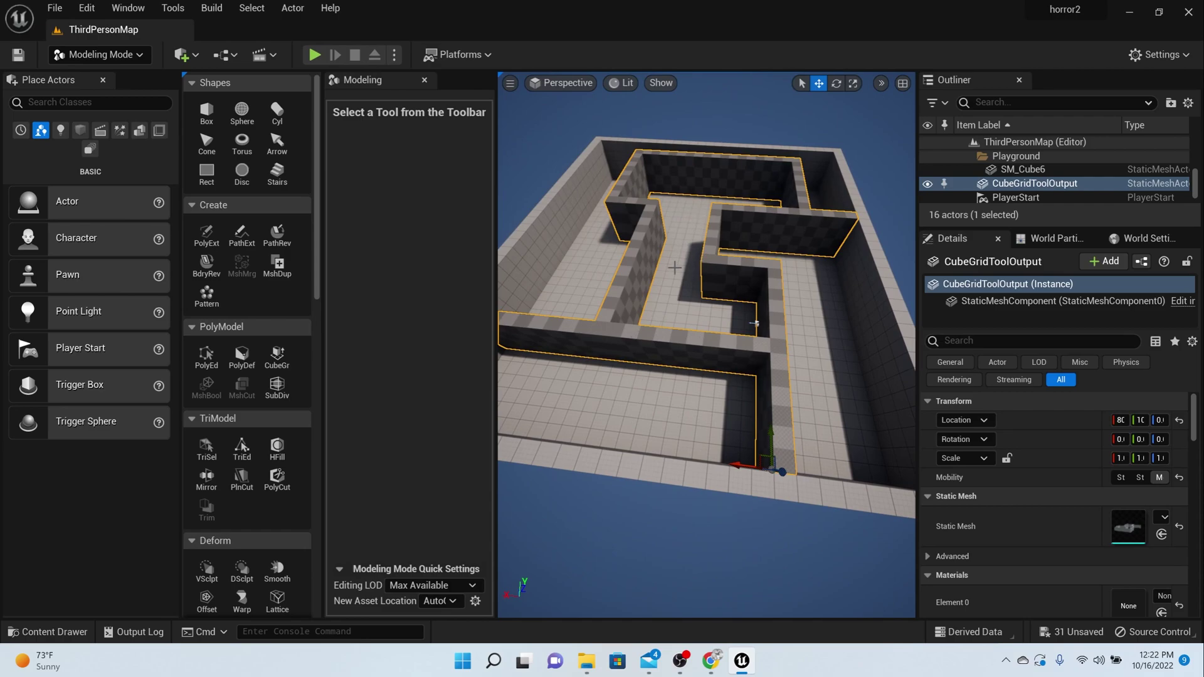
mouse_move(594, 187)
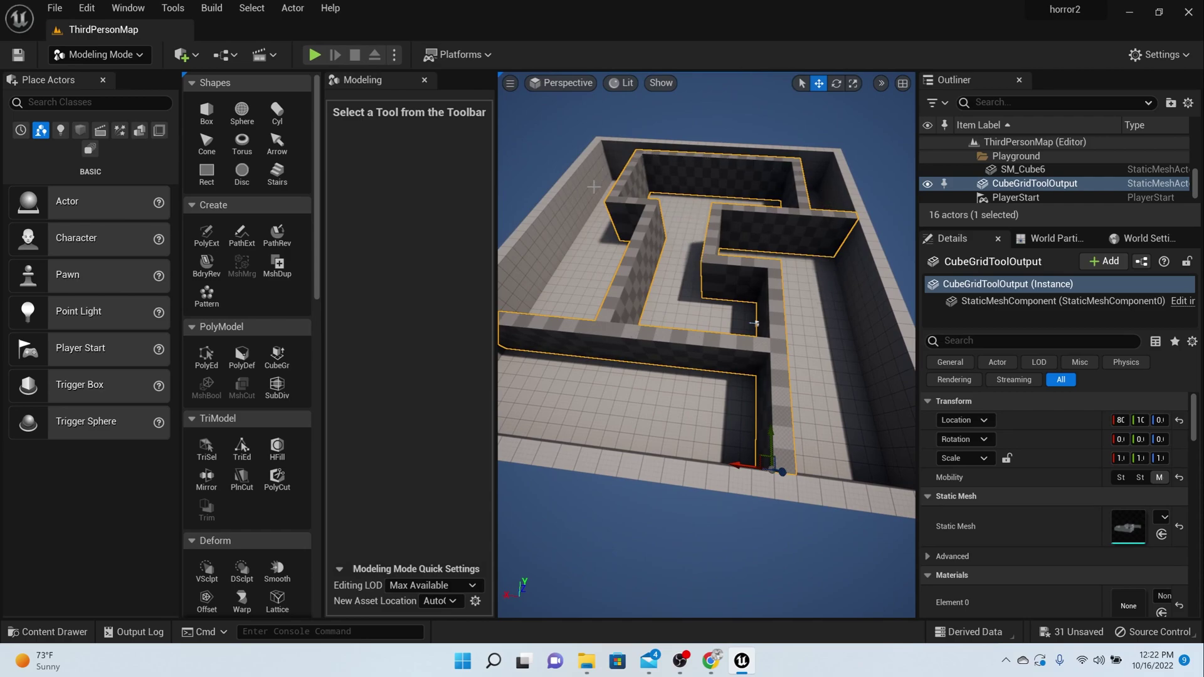
mouse_move(683, 247)
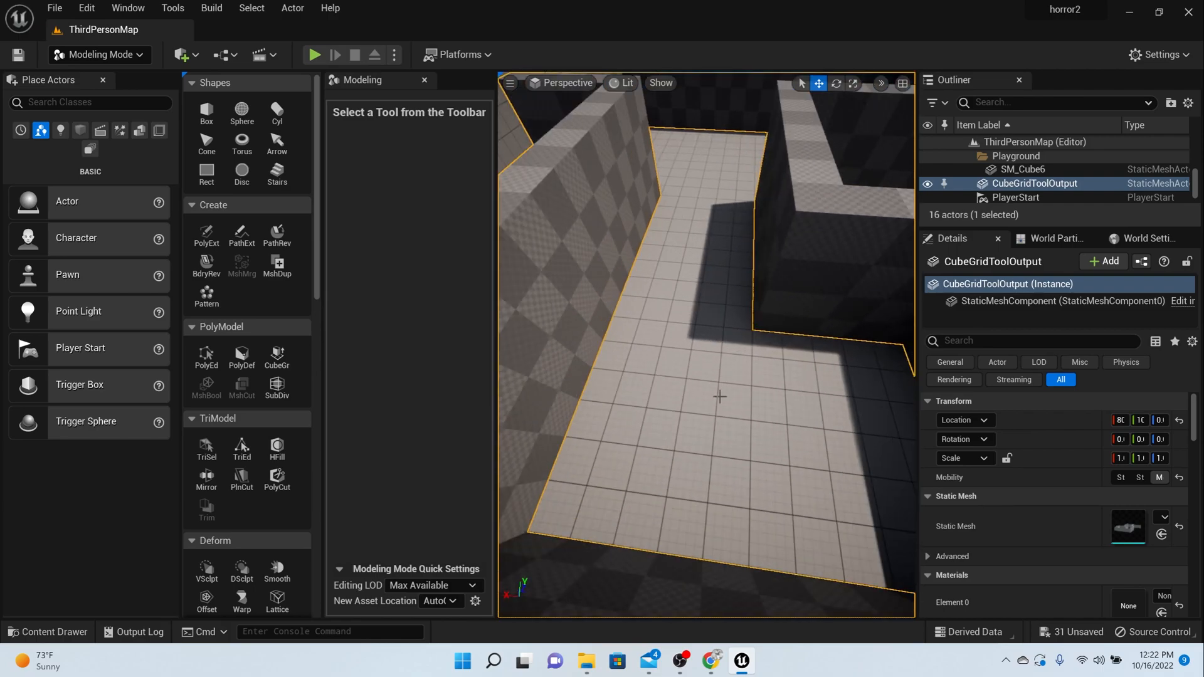
mouse_move(277, 354)
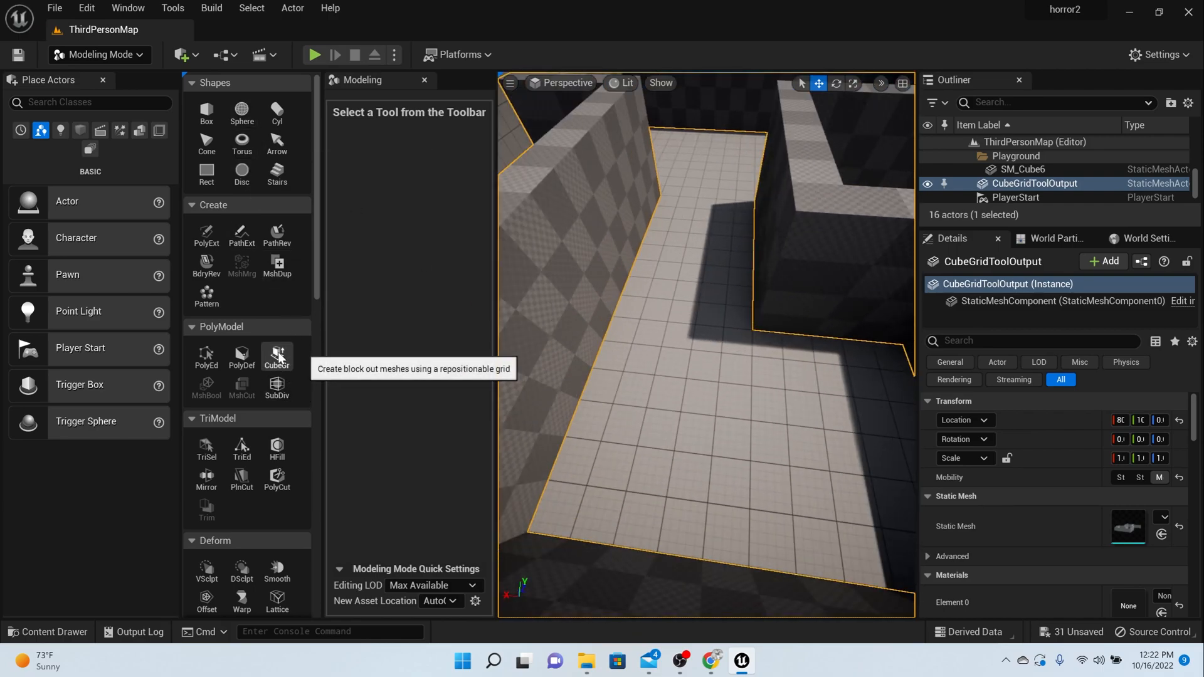
Step: Reopen Cube Grid on the maze mesh, push out doorway cells, then cancel
left_click(276, 356)
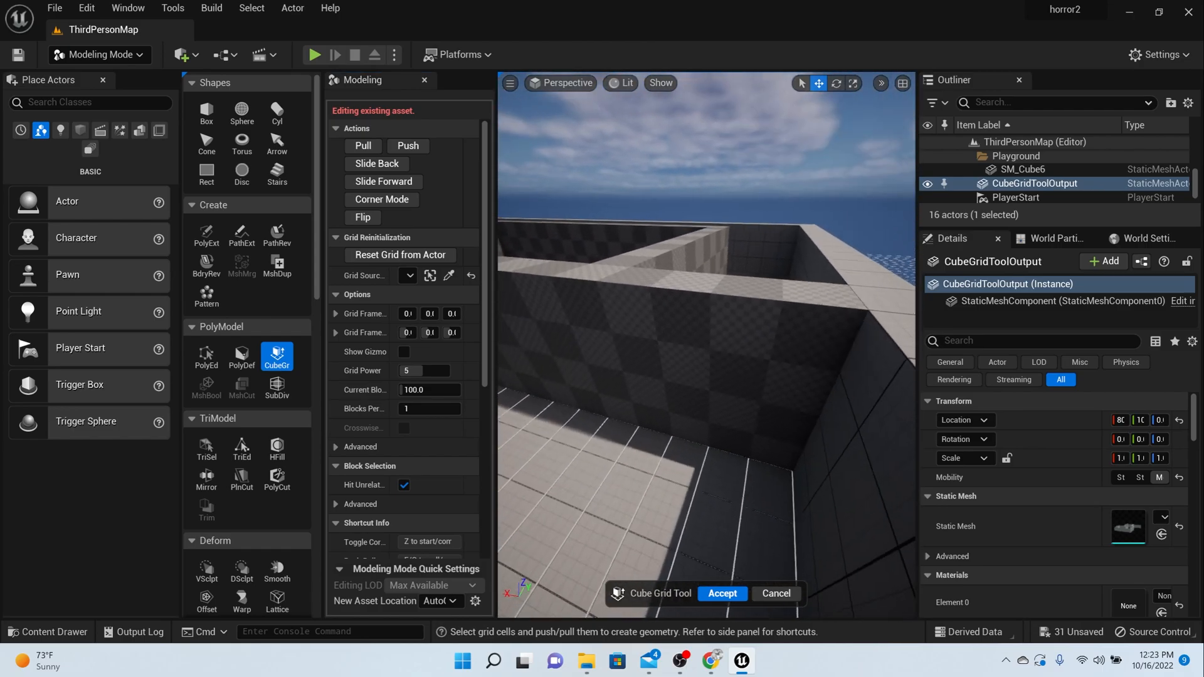
left_click(737, 400)
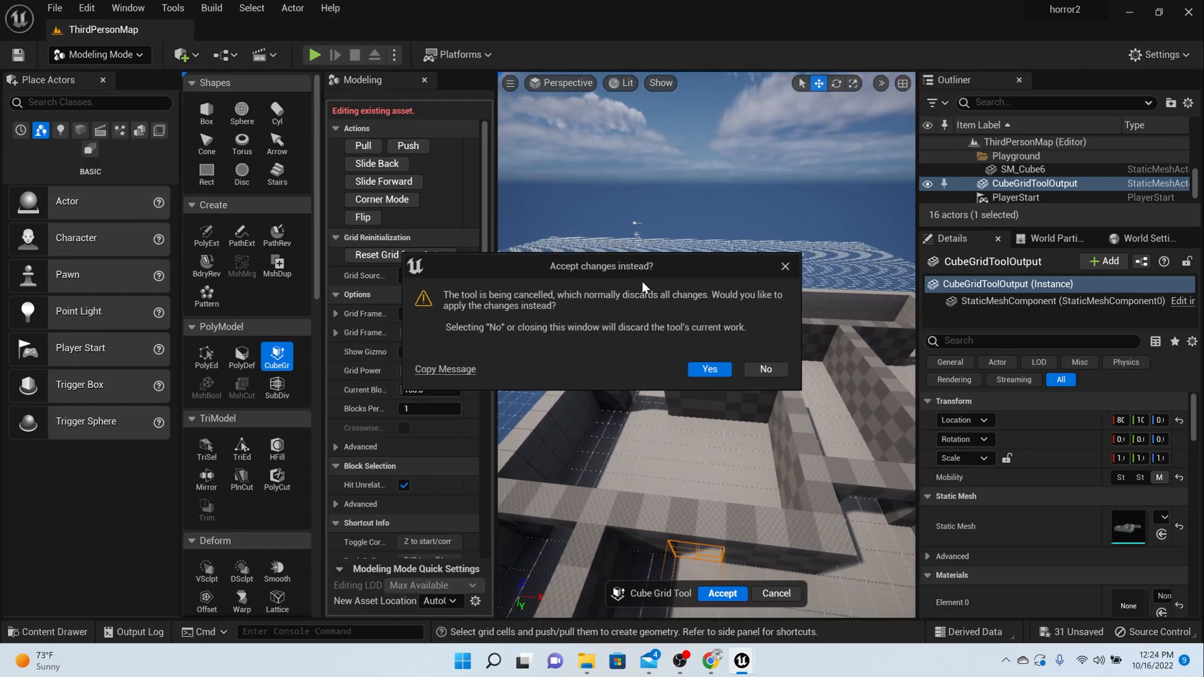
mouse_move(766, 372)
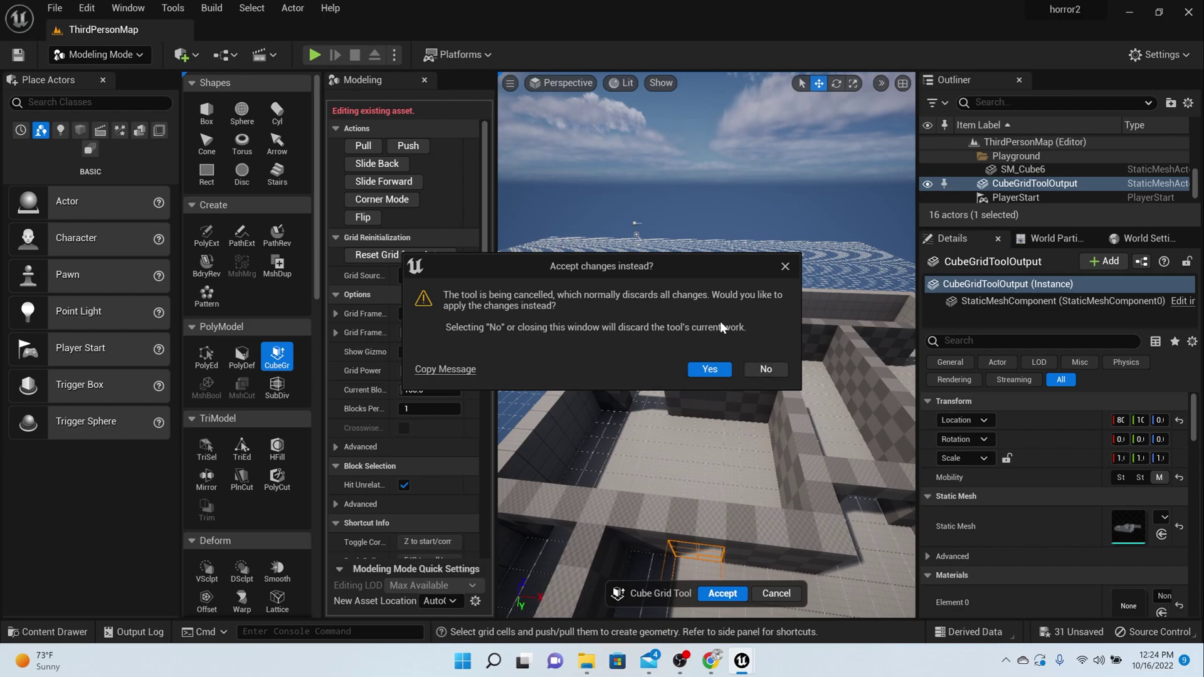
Step: Answer Yes to 'Accept changes instead?' to keep the doorway openings
left_click(709, 370)
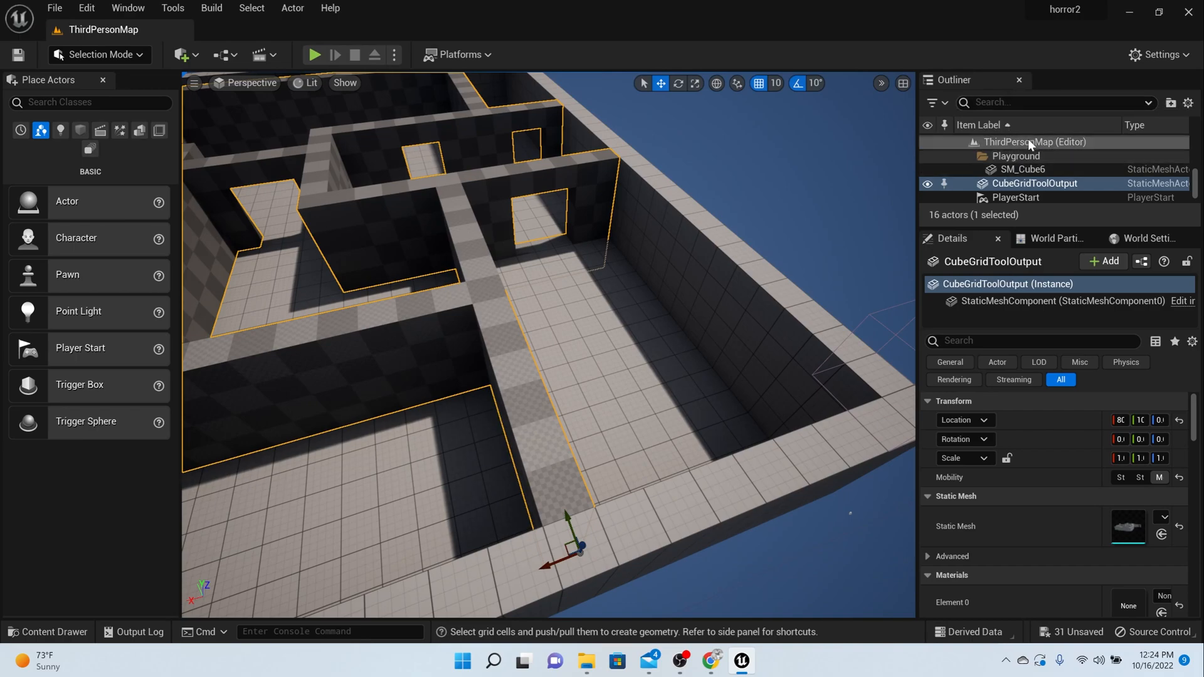
Step: Find PlayerStart via an Outliner 'player' search, move it onto a maze hallway, and rotate it
left_click(1016, 197)
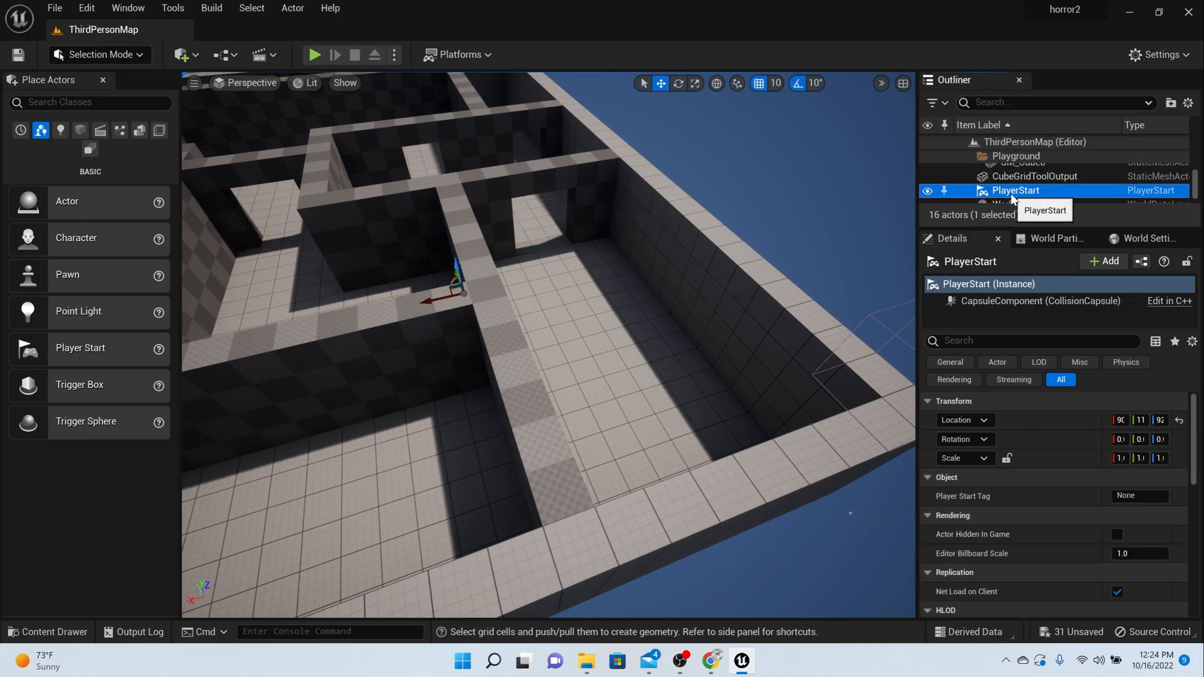
left_click(1046, 102)
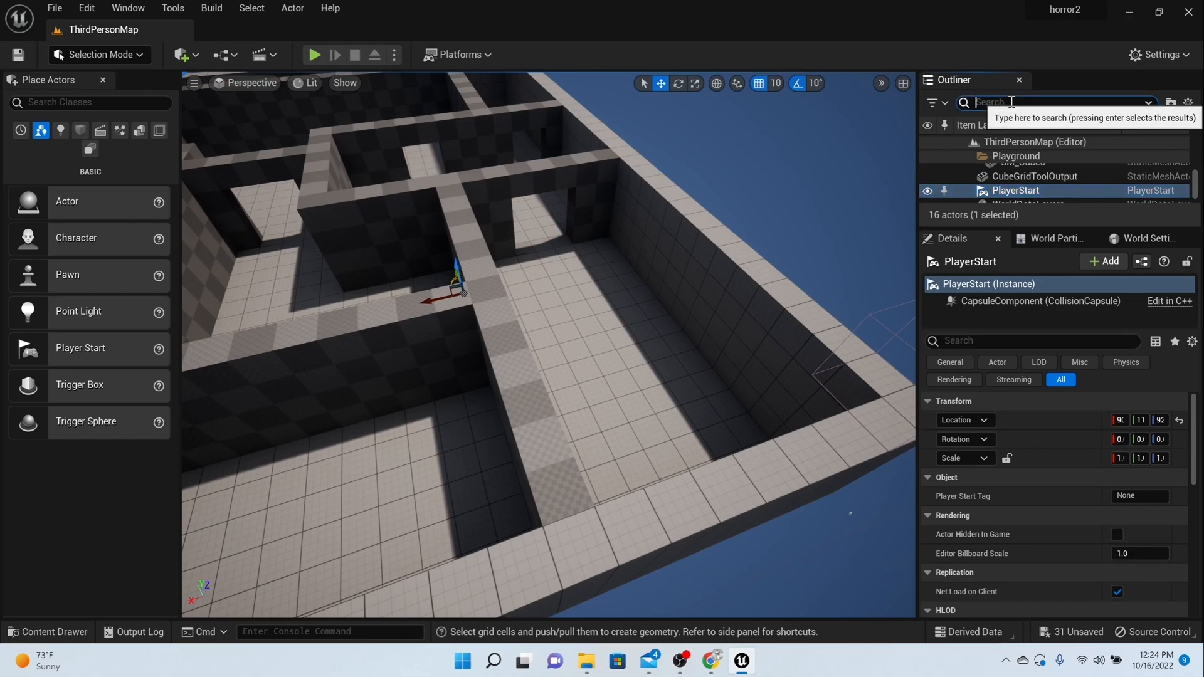
type("player")
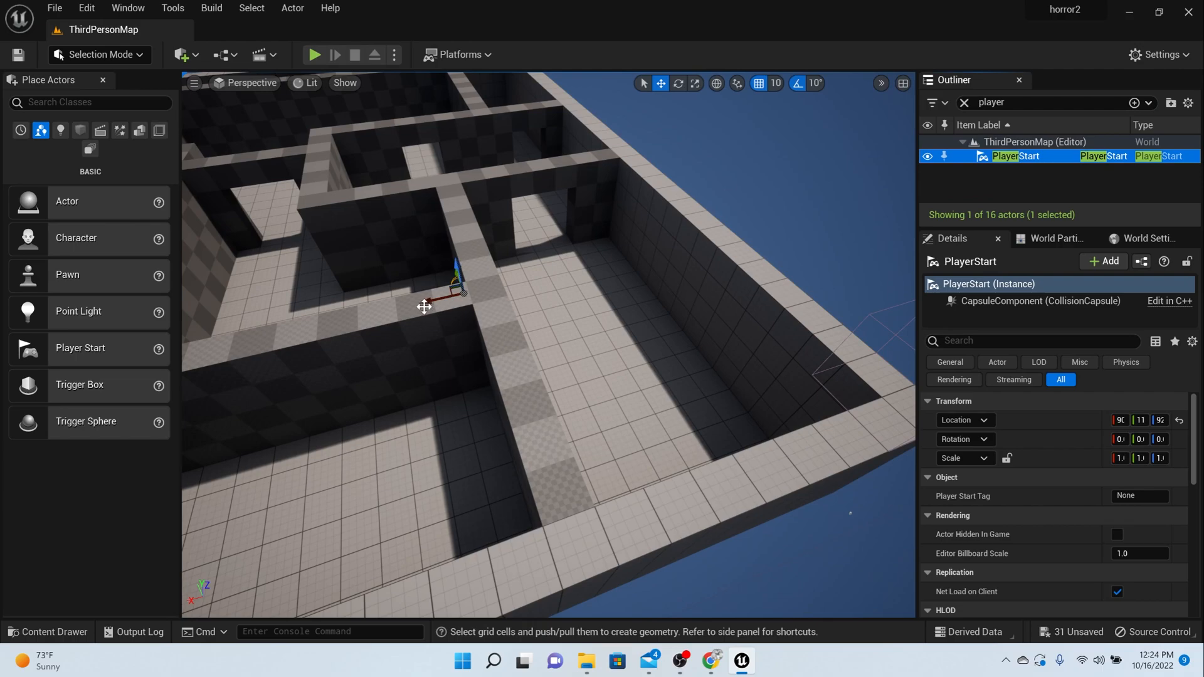
left_click_drag(449, 288, 523, 276)
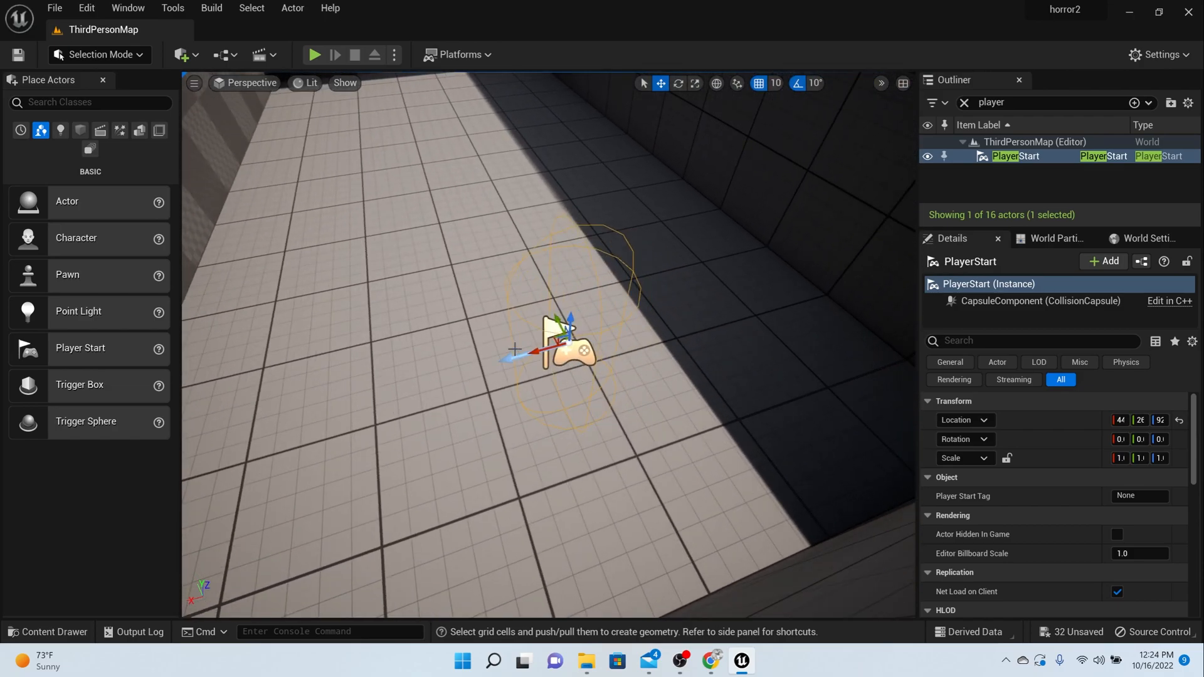
left_click(681, 83)
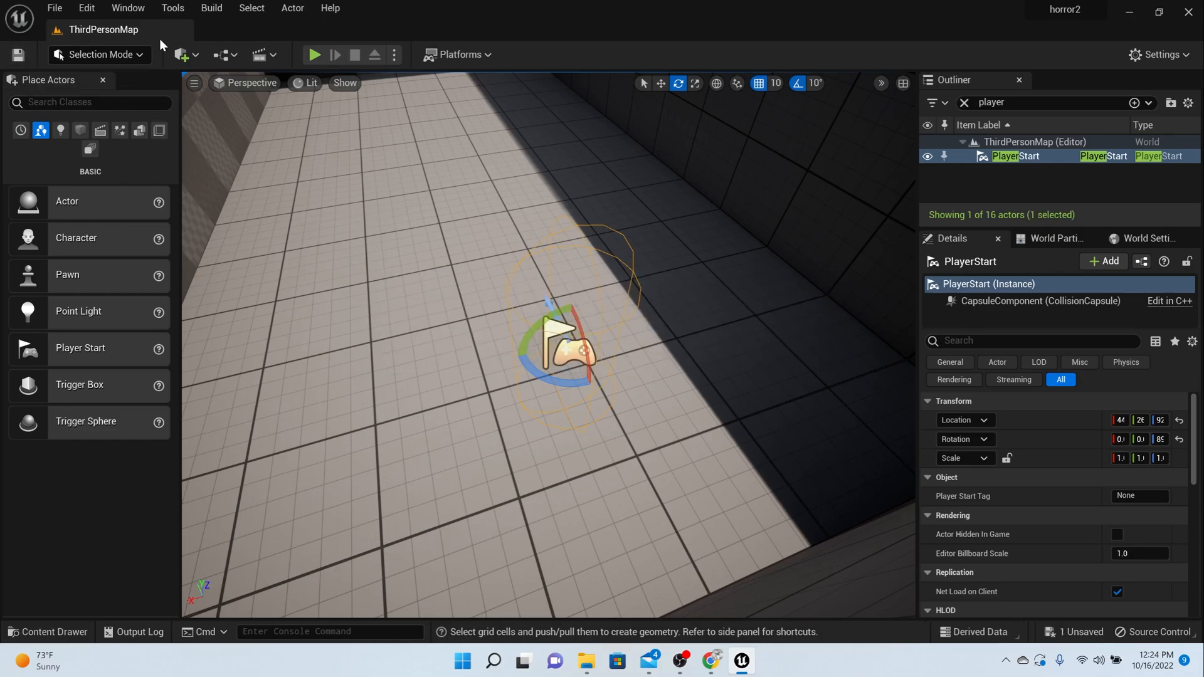
Step: Run a Play In Editor test of the maze level, then stop it
left_click(315, 55)
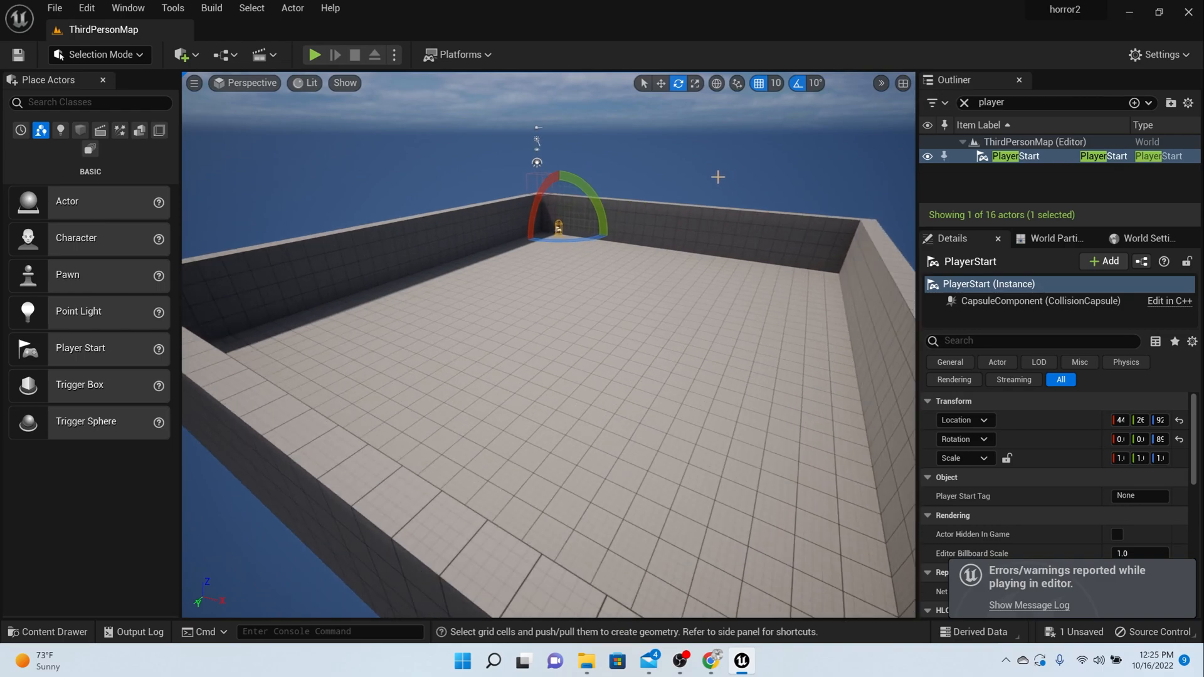
mouse_move(743, 134)
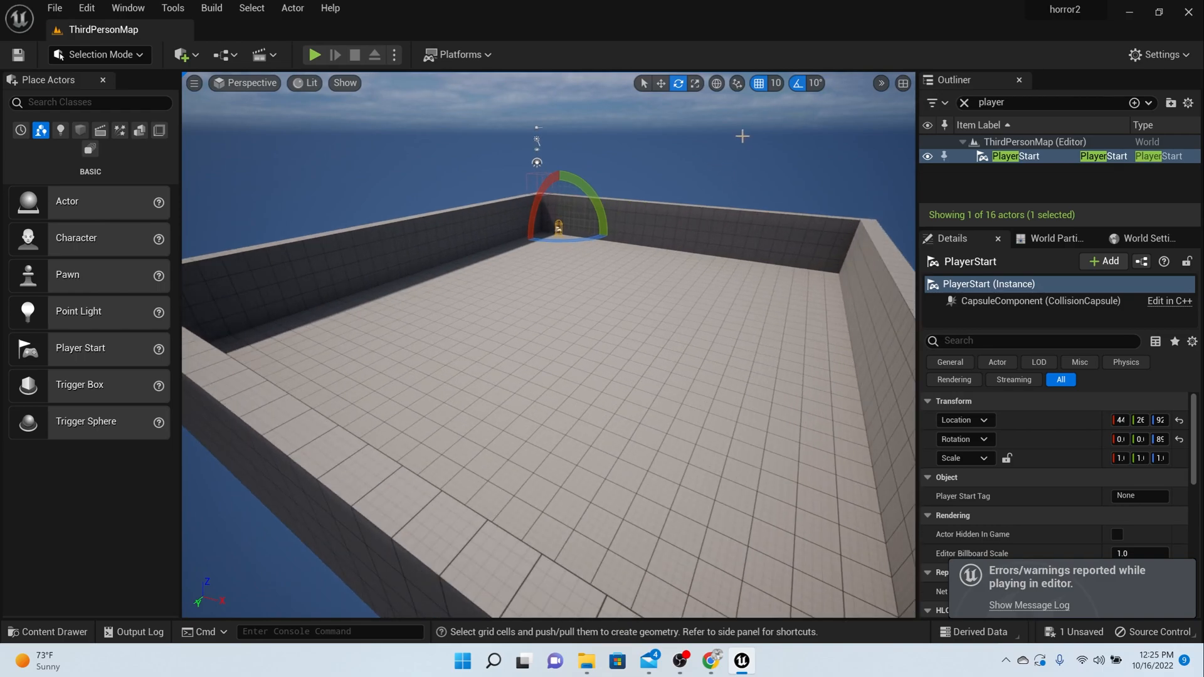